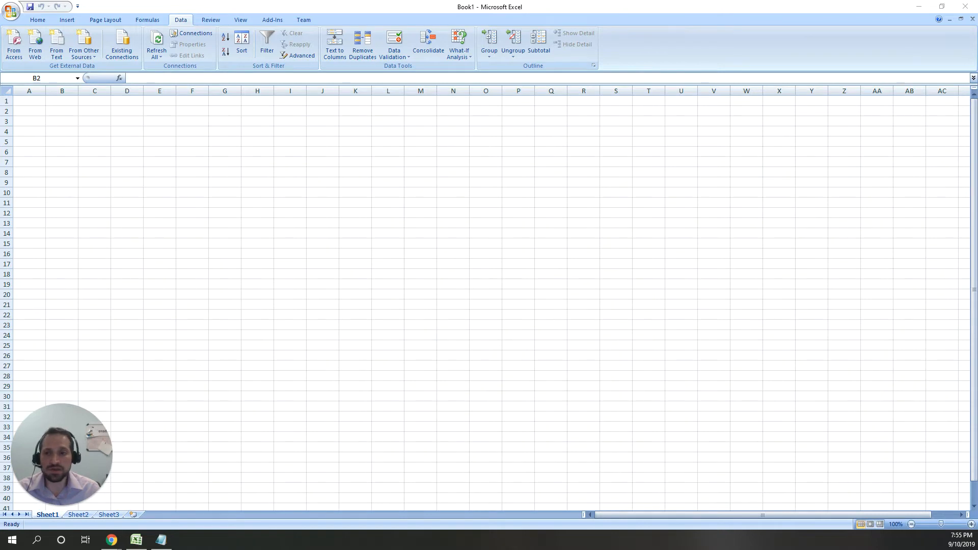
View the sample product CSV, then enter a date in A1 that Excel shows as 9/10/2019.
{"action": "left_click", "coordinate": [161, 539]}
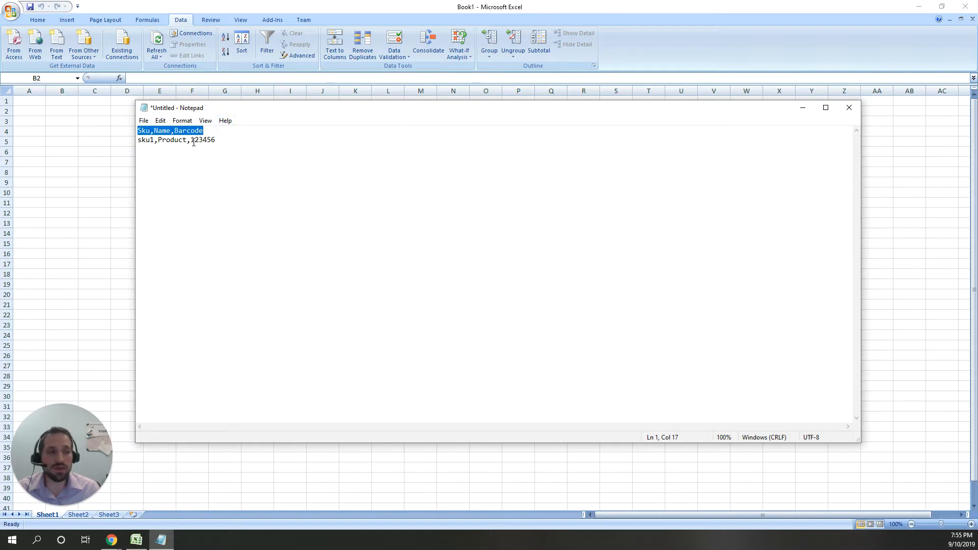
{"action": "mouse_move", "coordinate": [189, 147]}
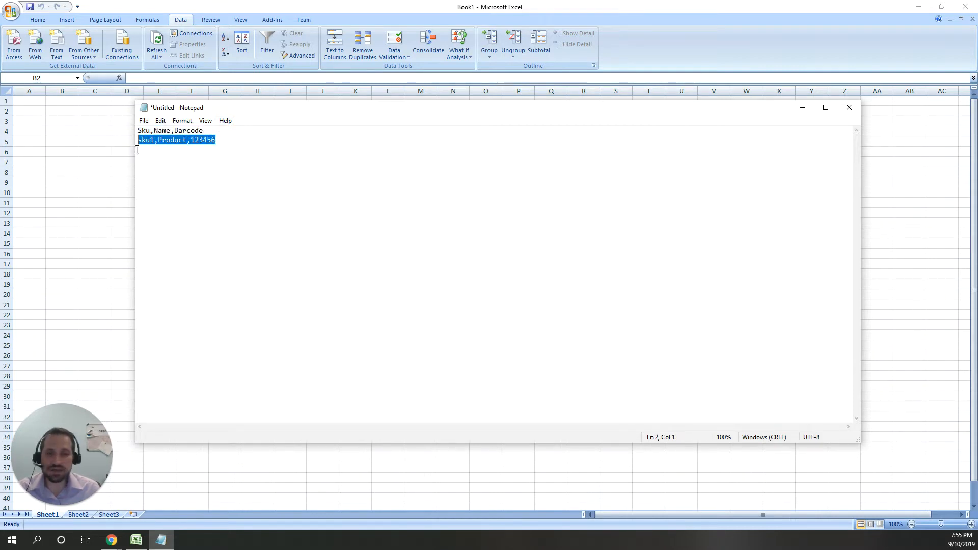
{"action": "left_click", "coordinate": [164, 140]}
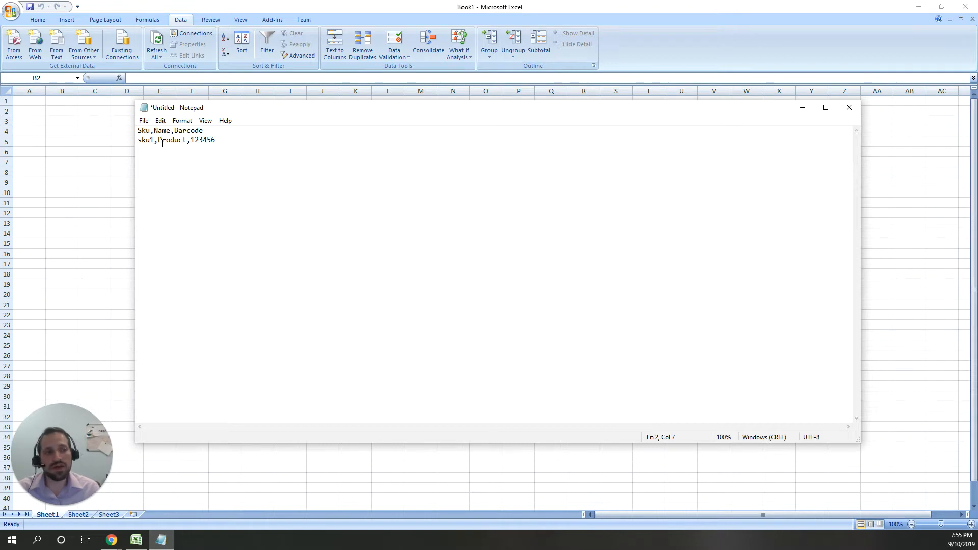
{"action": "mouse_move", "coordinate": [164, 144]}
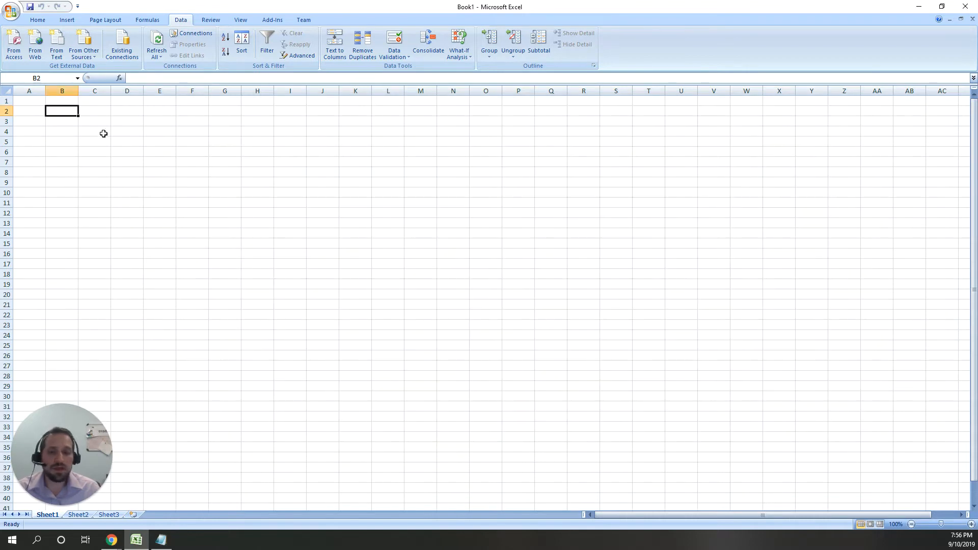
{"action": "left_click", "coordinate": [28, 100]}
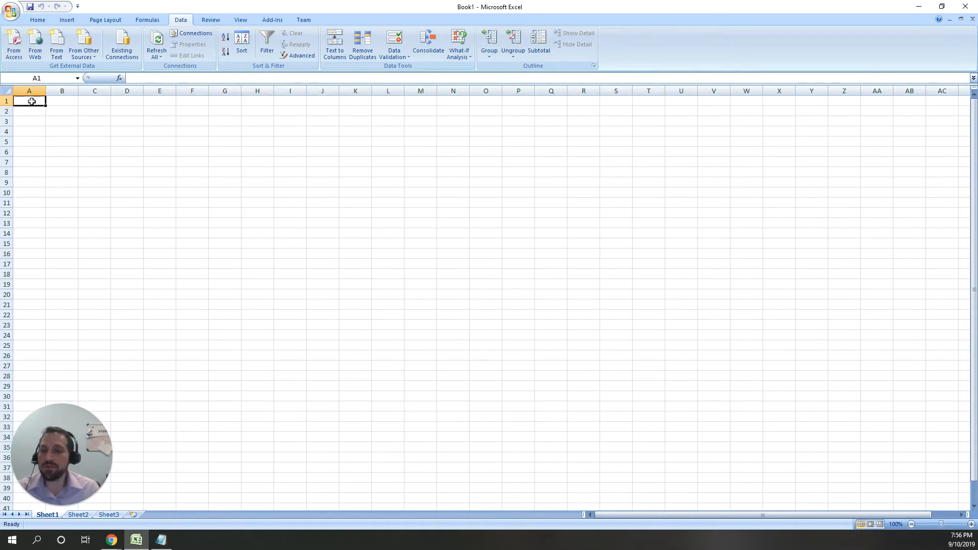
{"action": "type", "text": "2019-"}
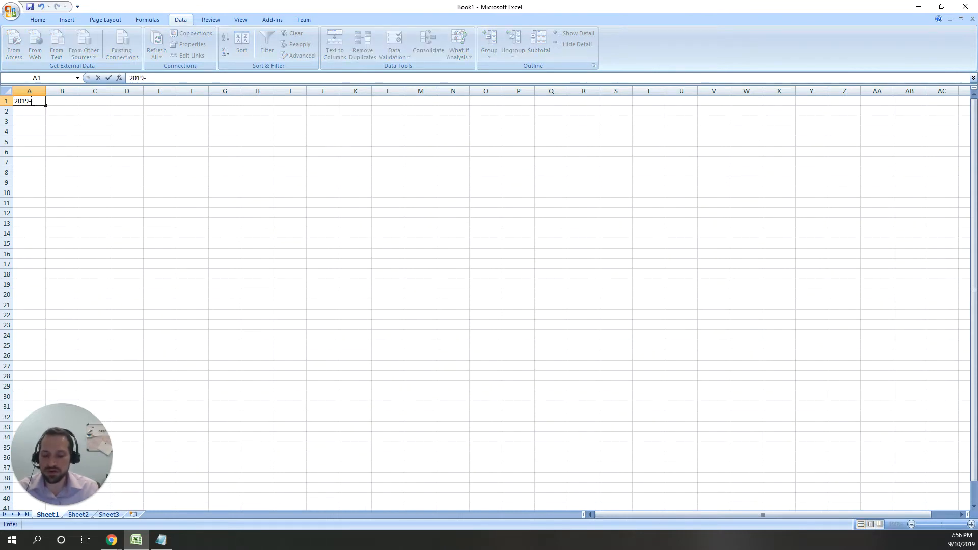
{"action": "type", "text": "09-10"}
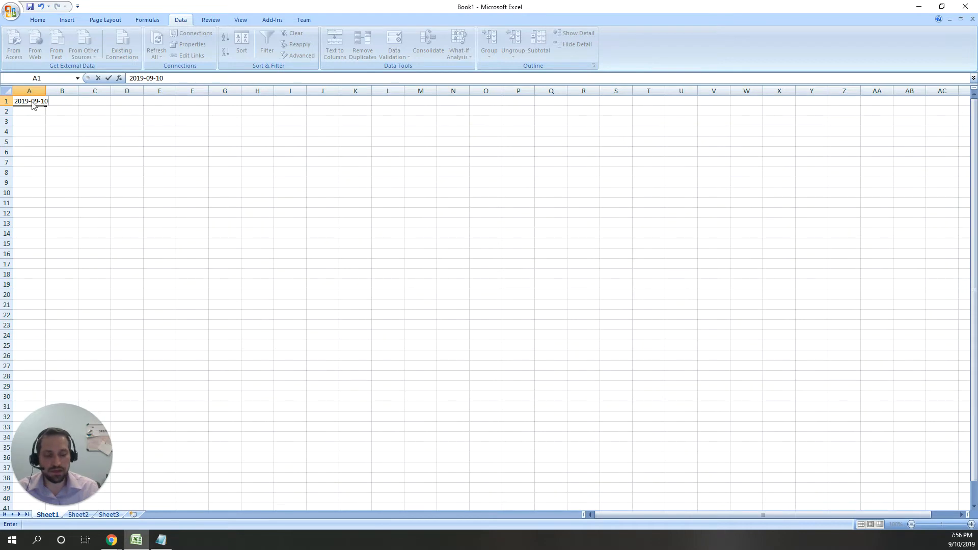
{"action": "key", "text": "Return"}
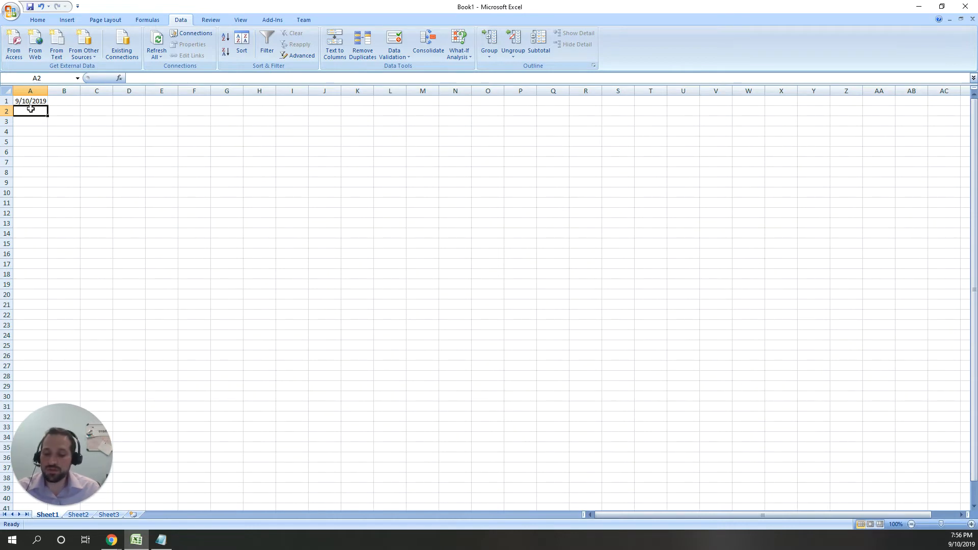
Enter a long barcode in A2 and 07002 in A3, which become 1.23568E+11 and 7002.
{"action": "type", "text": "12356"}
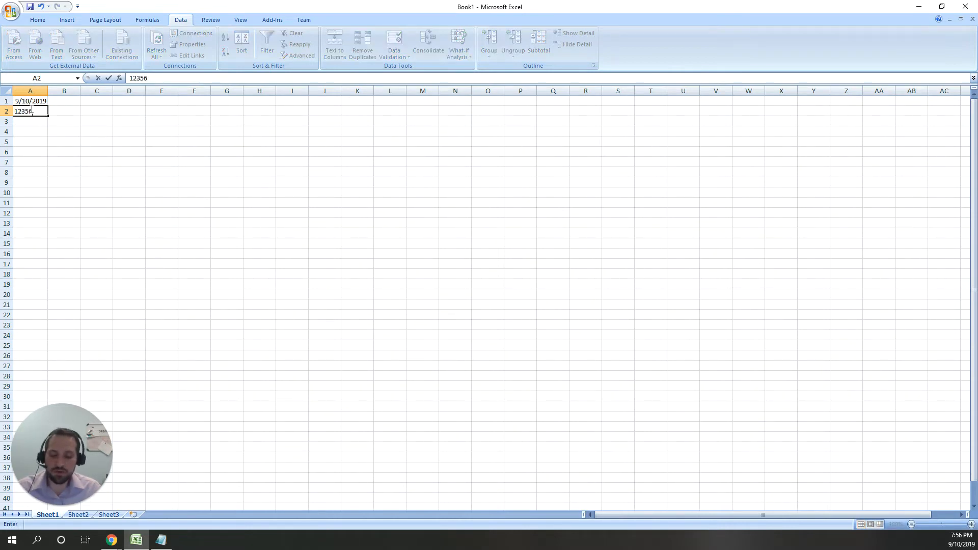
{"action": "type", "text": "789012"}
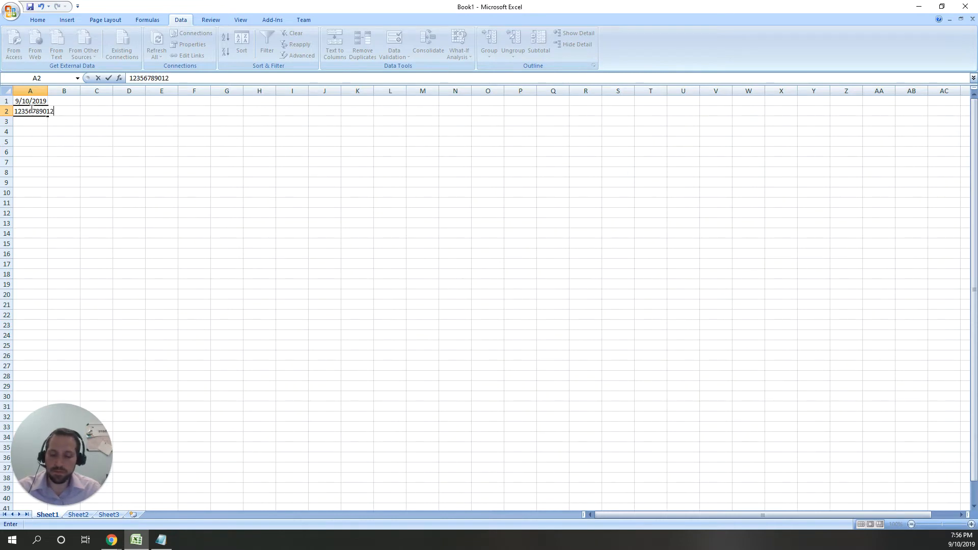
{"action": "key", "text": "Return"}
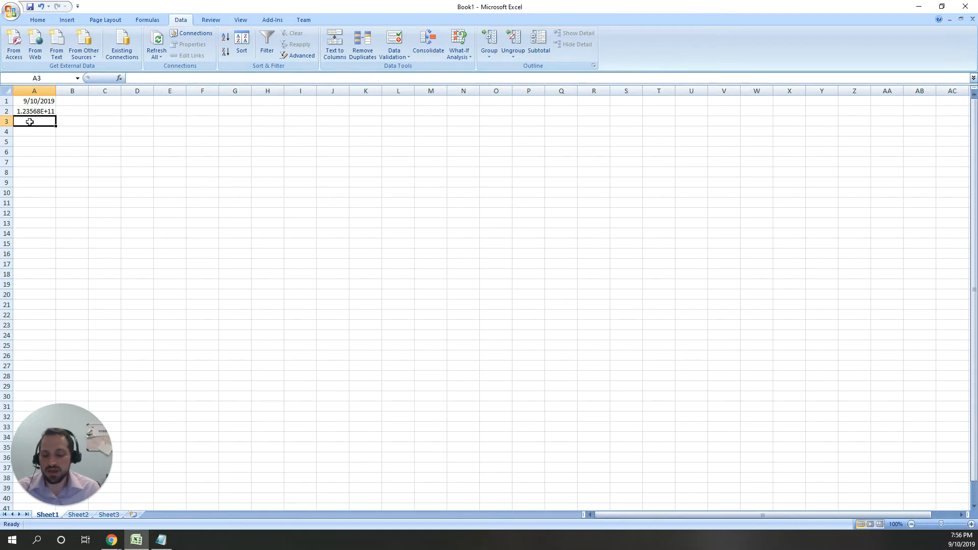
{"action": "type", "text": "07"}
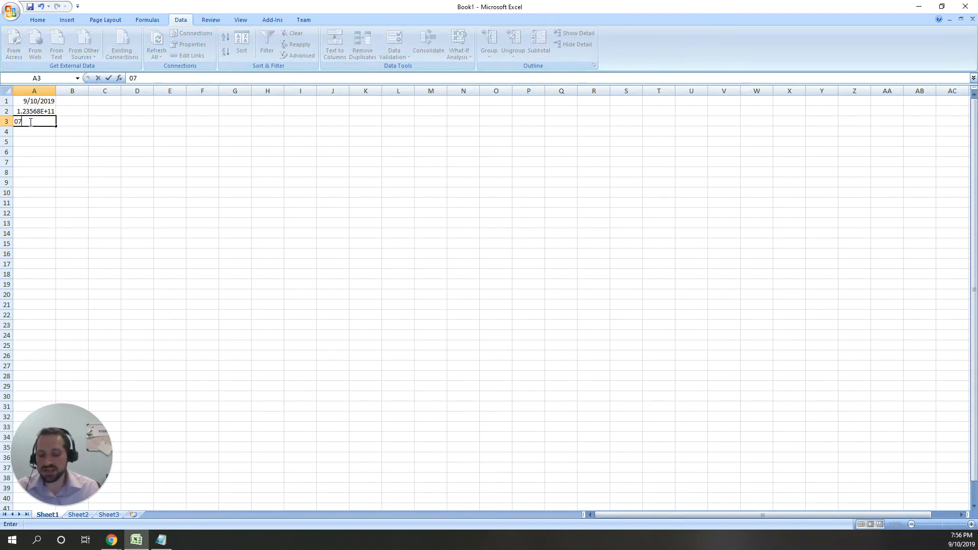
{"action": "type", "text": "002"}
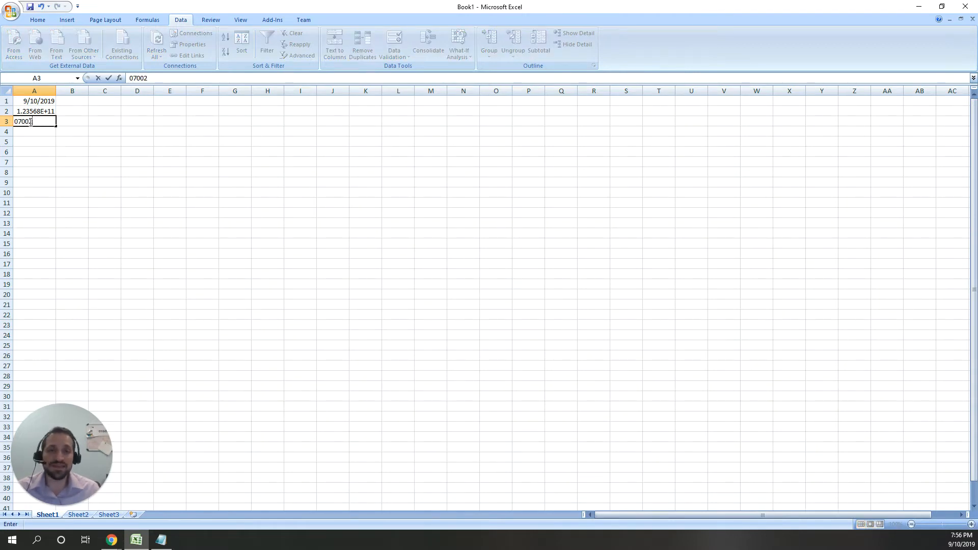
{"action": "key", "text": "Return"}
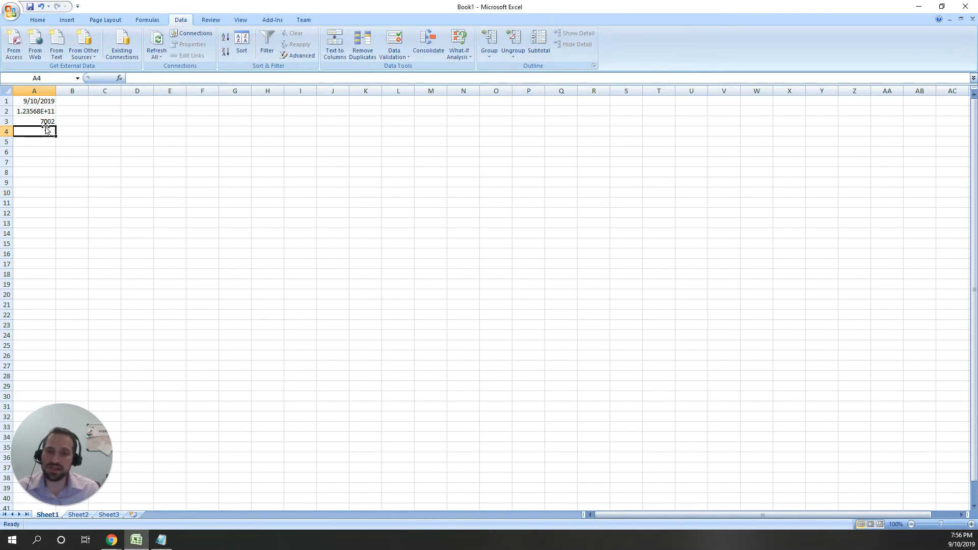
{"action": "mouse_move", "coordinate": [32, 255]}
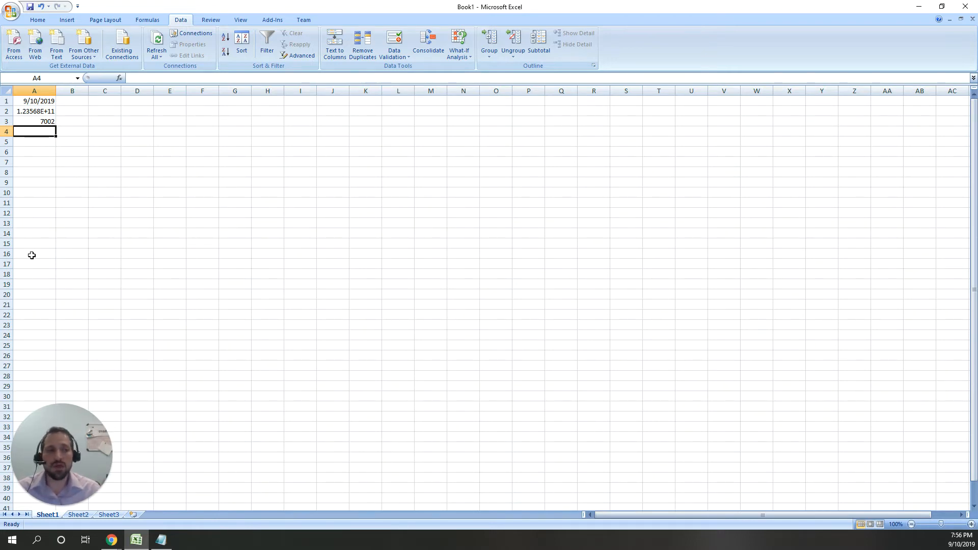
{"action": "mouse_move", "coordinate": [85, 152]}
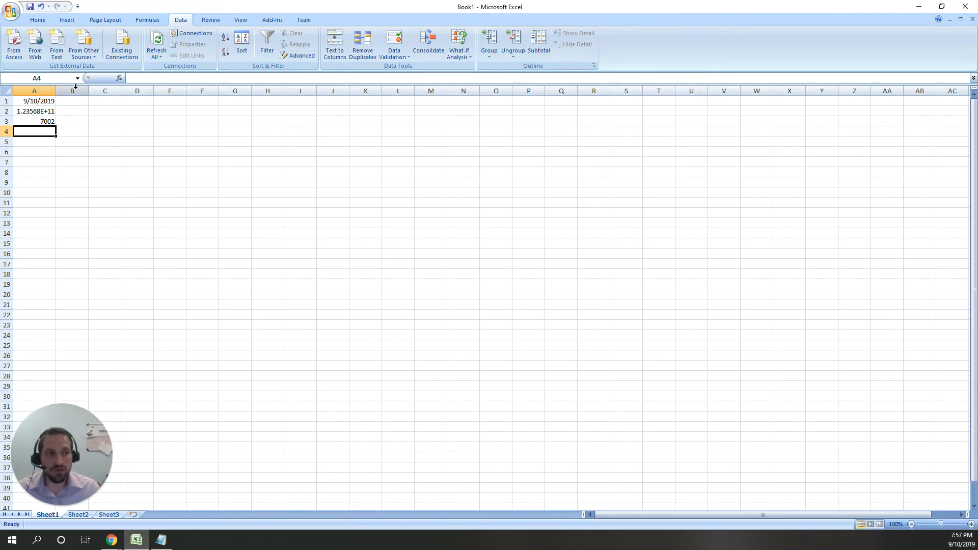
{"action": "right_click", "coordinate": [71, 91]}
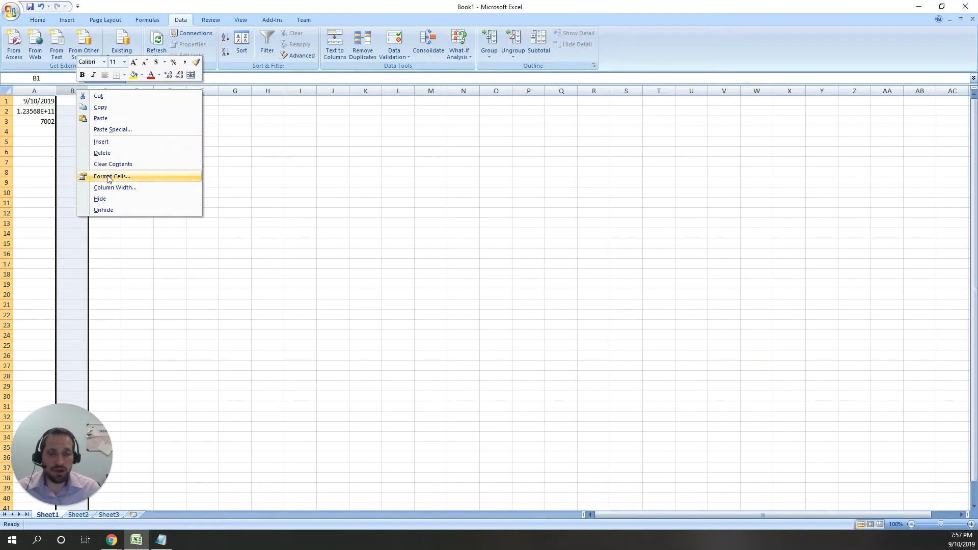
{"action": "left_click", "coordinate": [111, 176]}
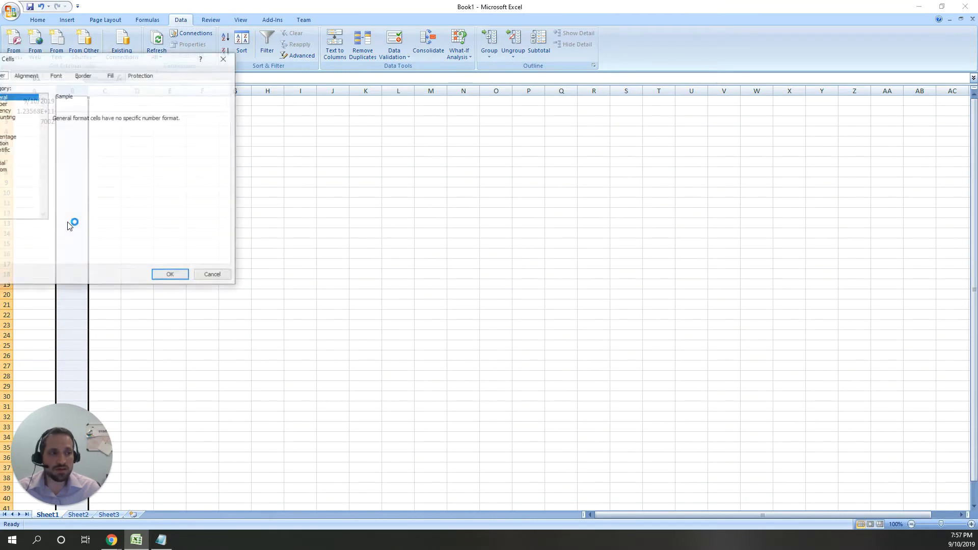
{"action": "left_click", "coordinate": [91, 161]}
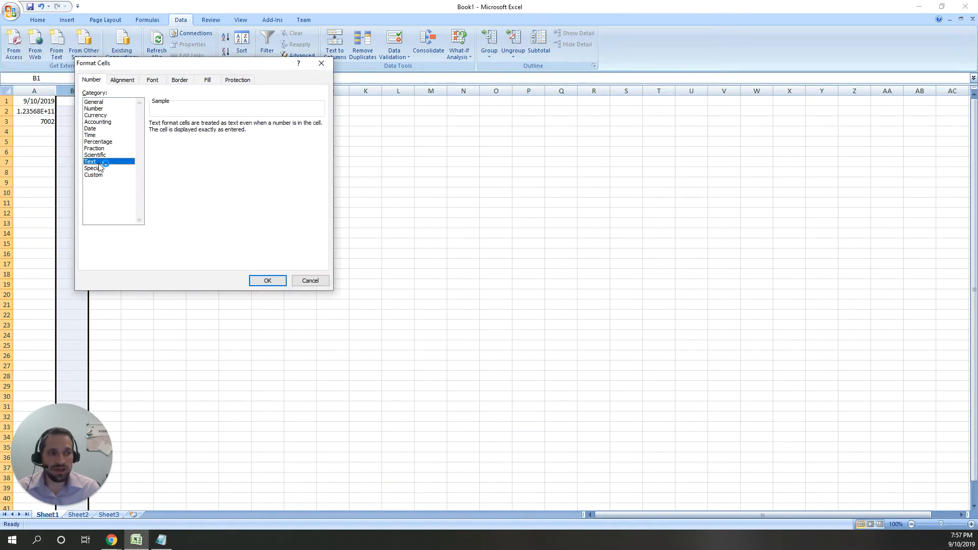
{"action": "left_click", "coordinate": [267, 280]}
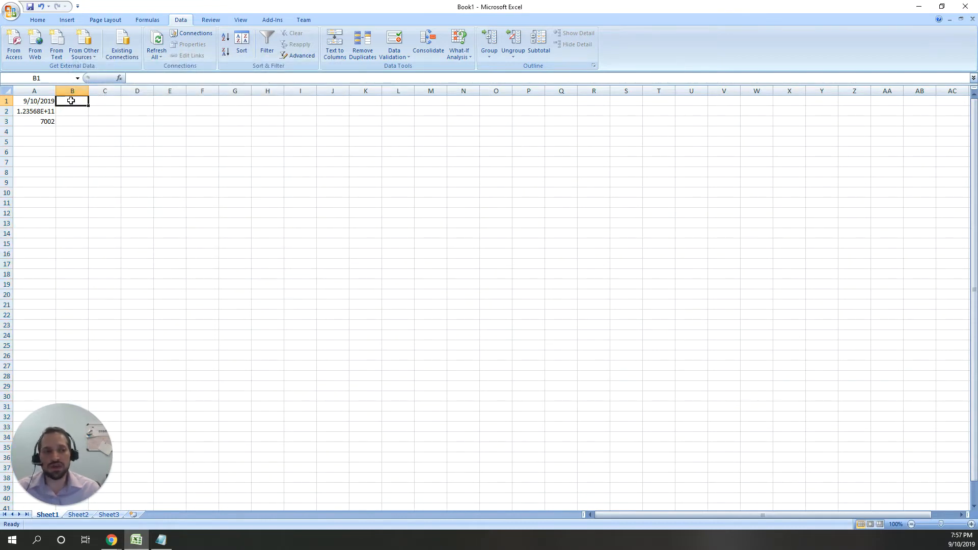
{"action": "type", "text": "2"}
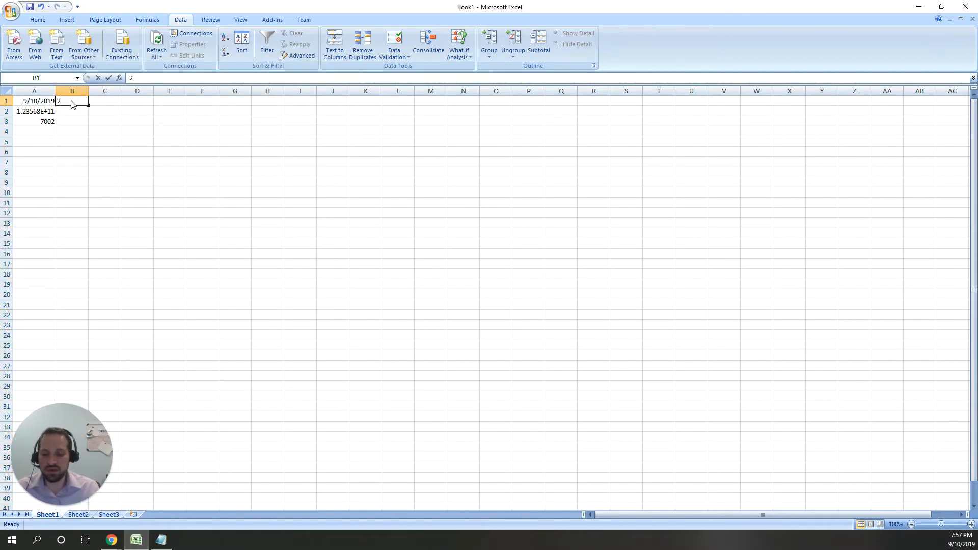
{"action": "type", "text": "2019-09"}
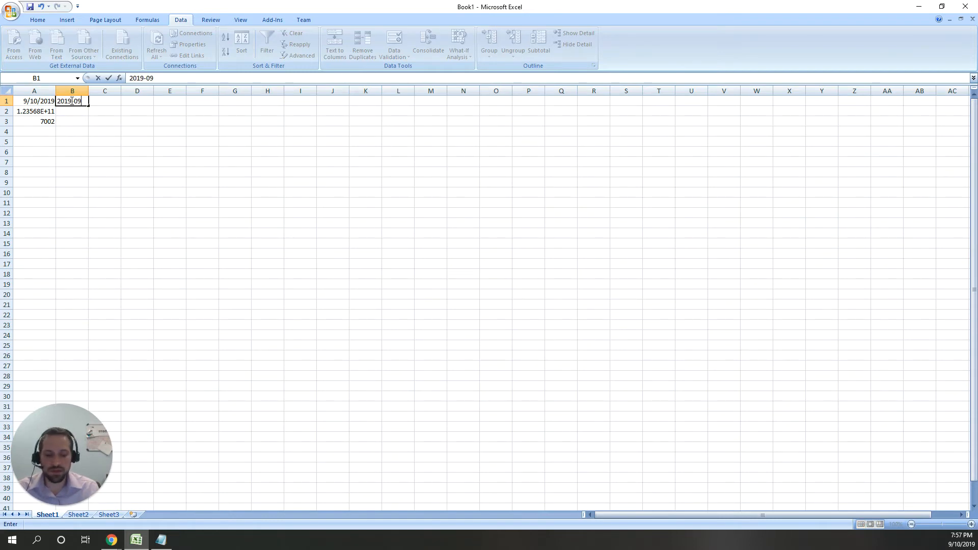
{"action": "key", "text": "Return"}
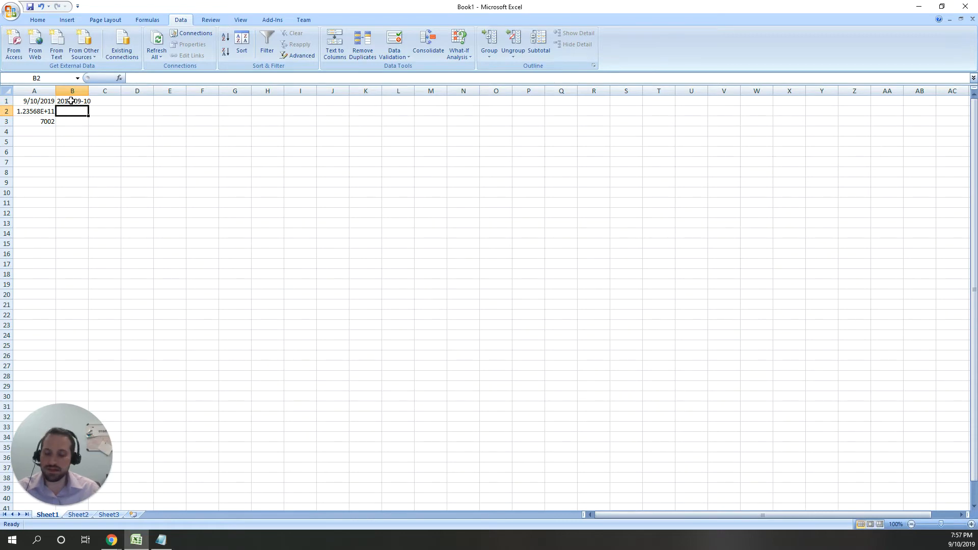
{"action": "type", "text": "1234567890123"}
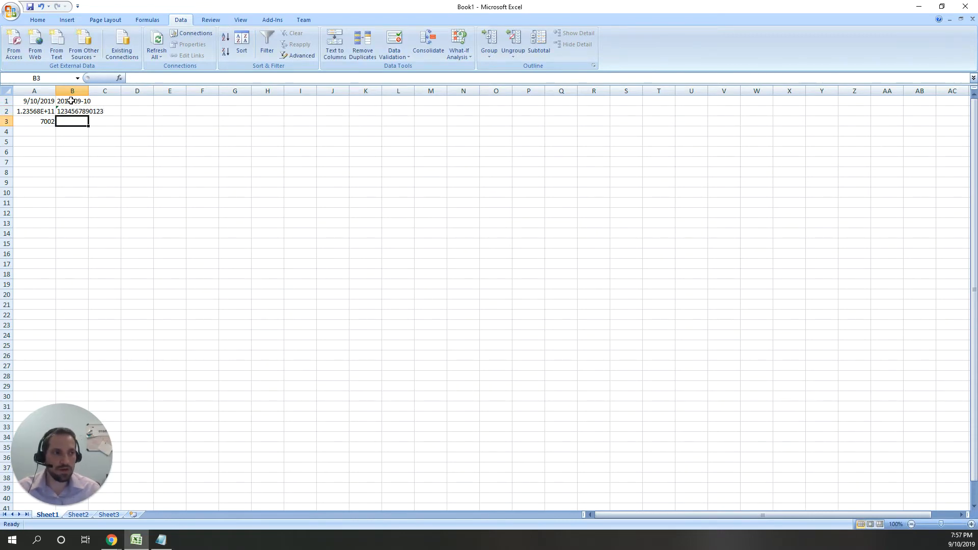
{"action": "type", "text": "07002"}
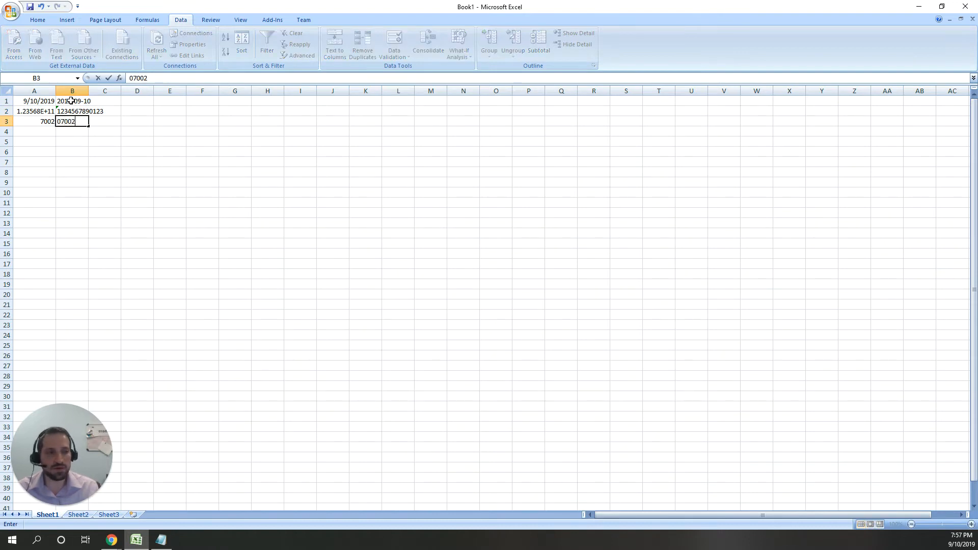
{"action": "key", "text": "Return"}
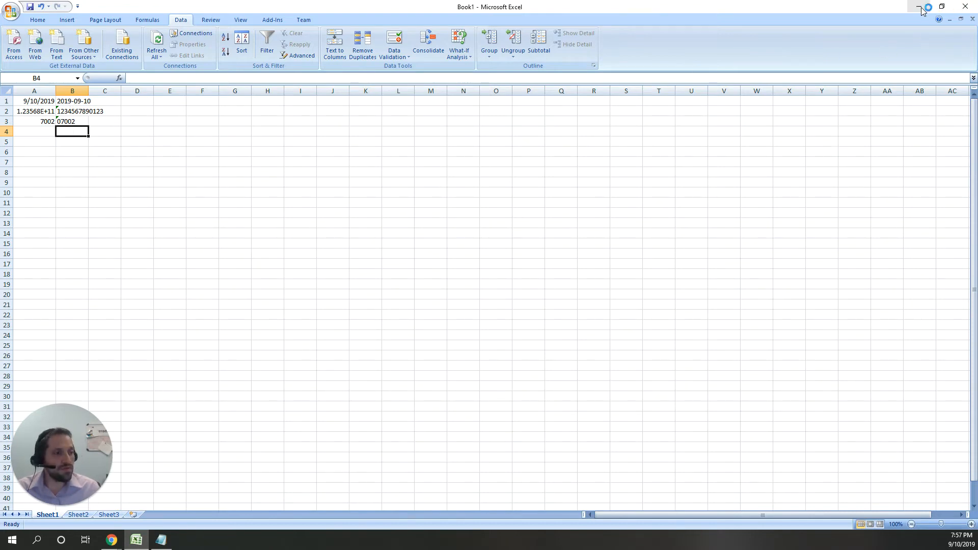
{"action": "mouse_move", "coordinate": [922, 9]}
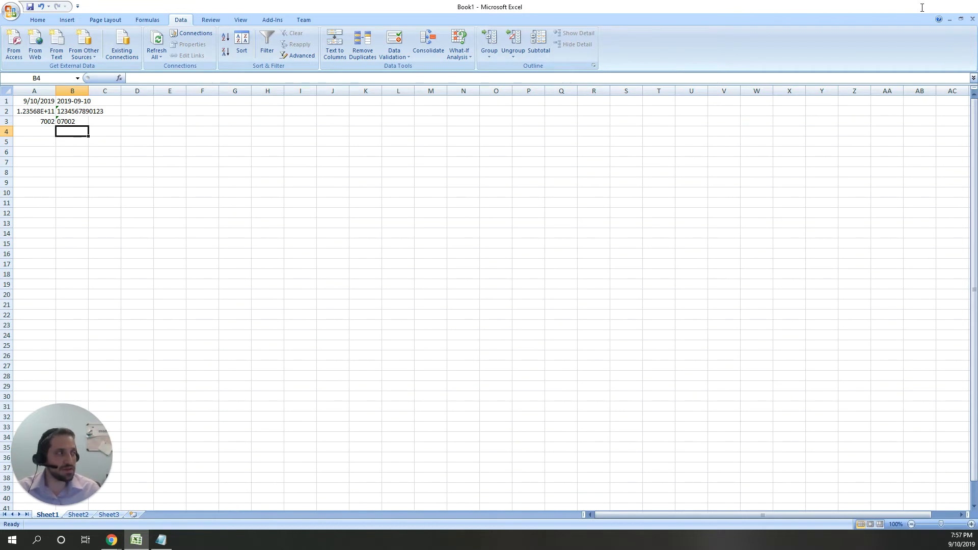
Download the current ShipHero product list and open the CSV.
{"action": "left_click", "coordinate": [111, 540]}
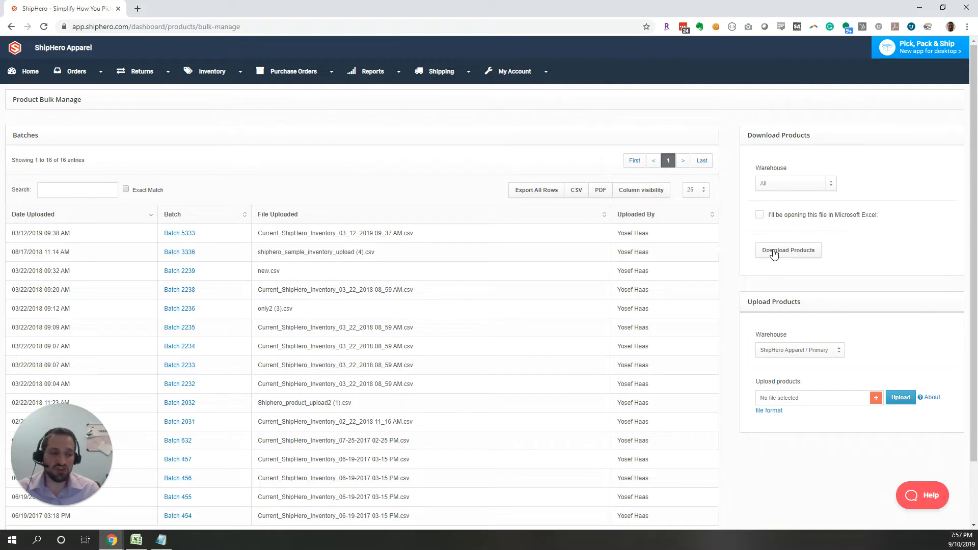
{"action": "left_click", "coordinate": [788, 249]}
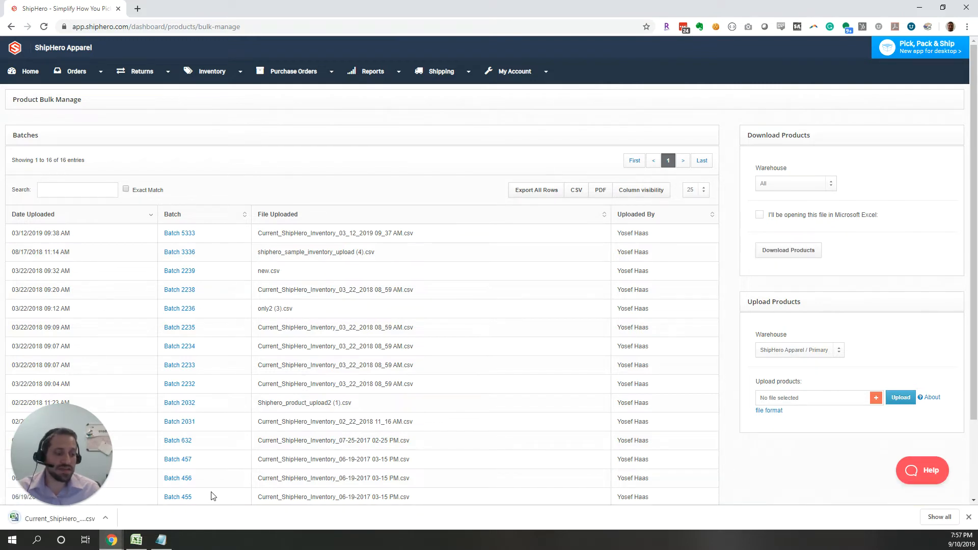
{"action": "left_click", "coordinate": [136, 539]}
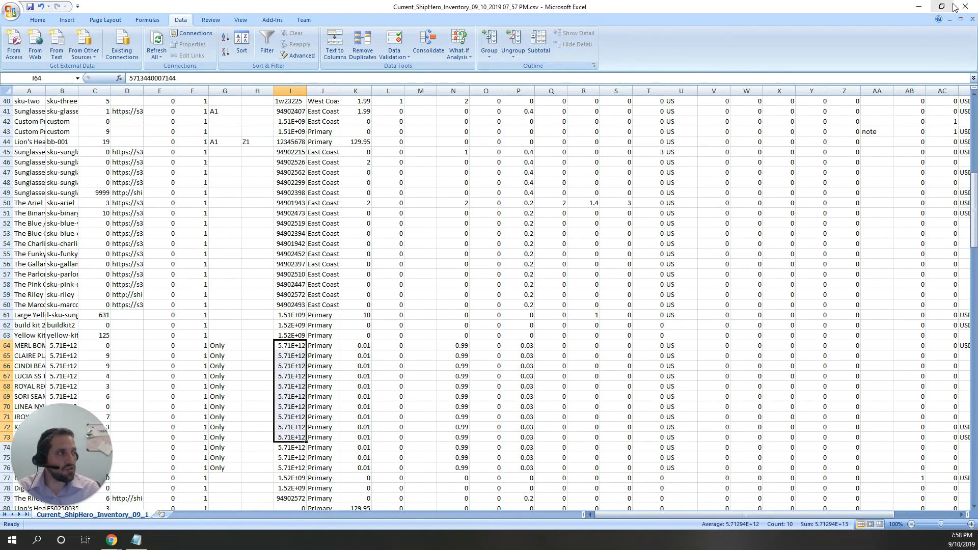
Re-download the product list with 'I'll be opening this file in Microsoft Excel' ticked and open it.
{"action": "left_click", "coordinate": [111, 539]}
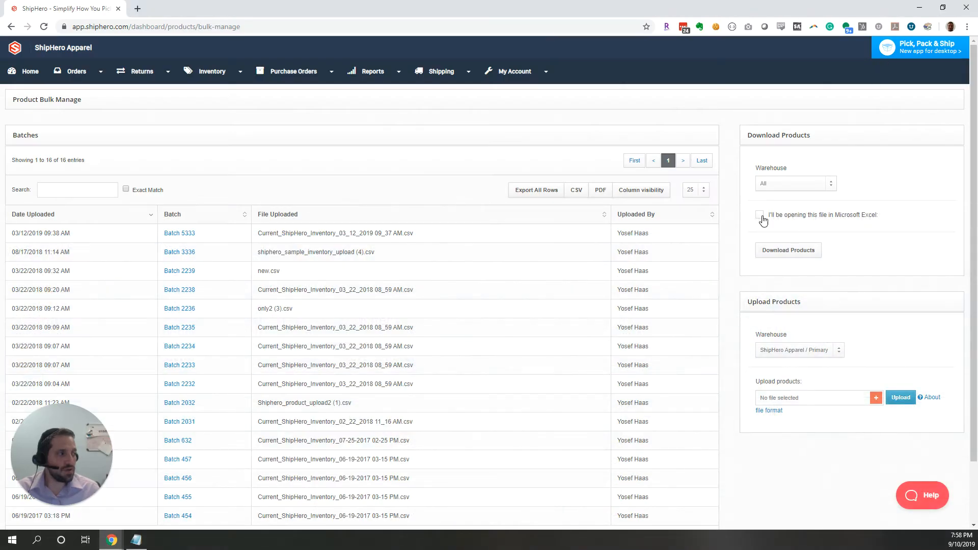
{"action": "left_click", "coordinate": [758, 214]}
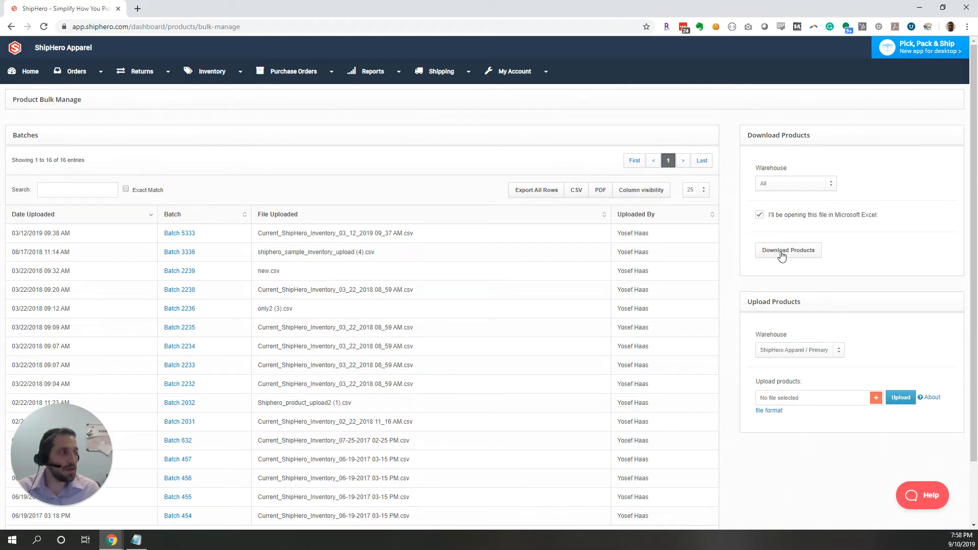
{"action": "left_click", "coordinate": [788, 250]}
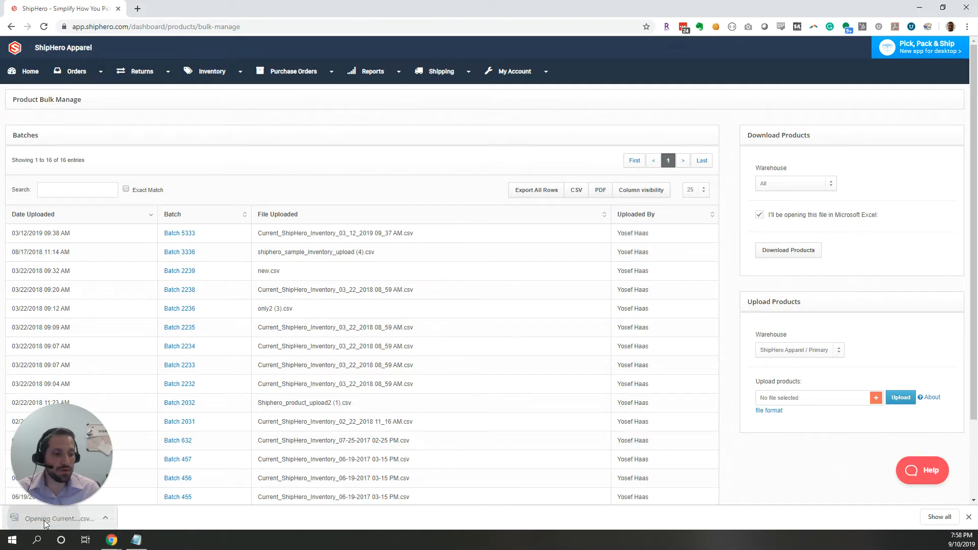
{"action": "left_click", "coordinate": [58, 519]}
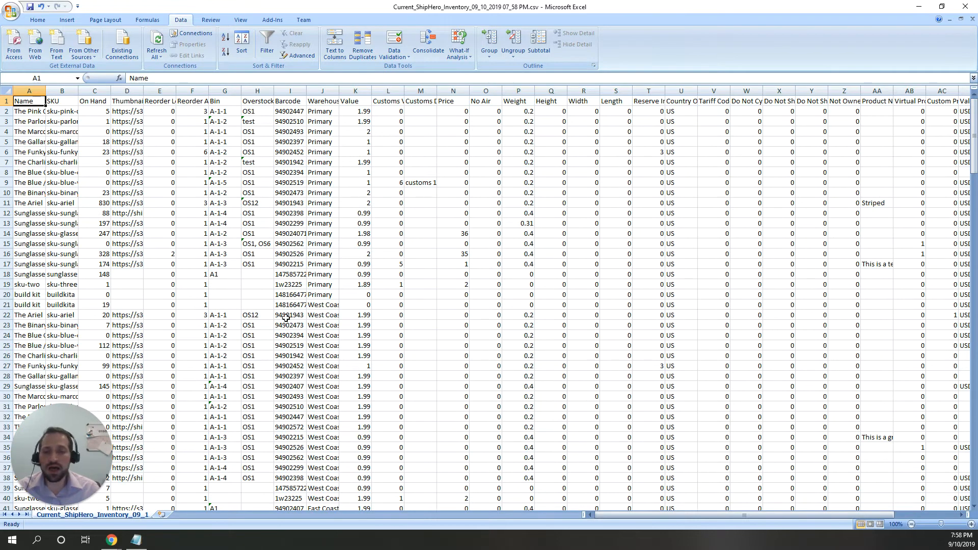
{"action": "left_click", "coordinate": [287, 233]}
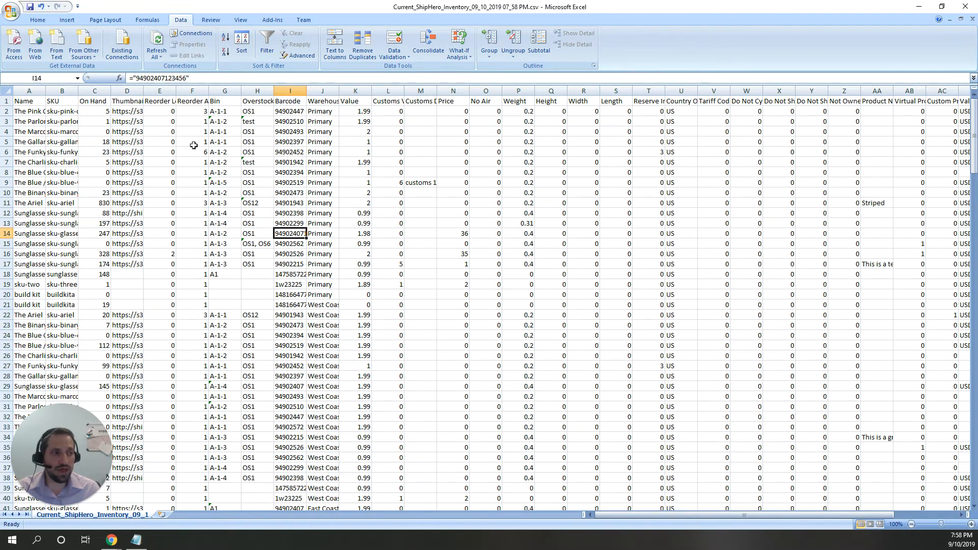
{"action": "mouse_move", "coordinate": [129, 78]}
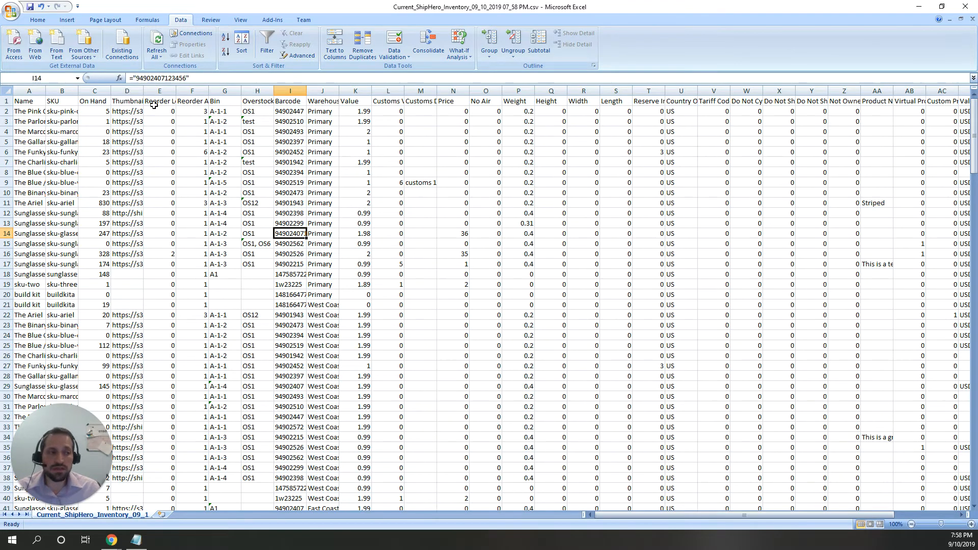
{"action": "mouse_move", "coordinate": [212, 175]}
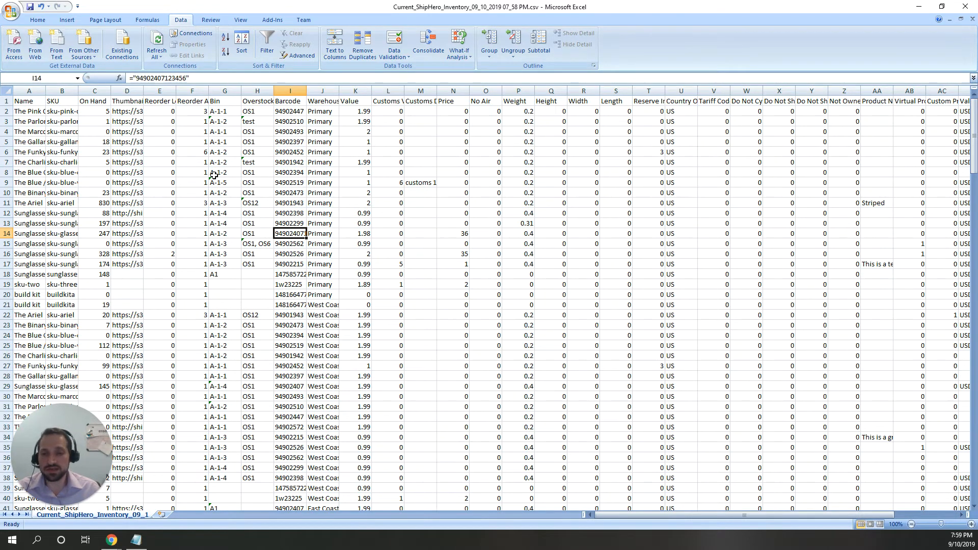
Format column J (Warehouse) as Text through the Format Cells dialog.
{"action": "left_click", "coordinate": [321, 90]}
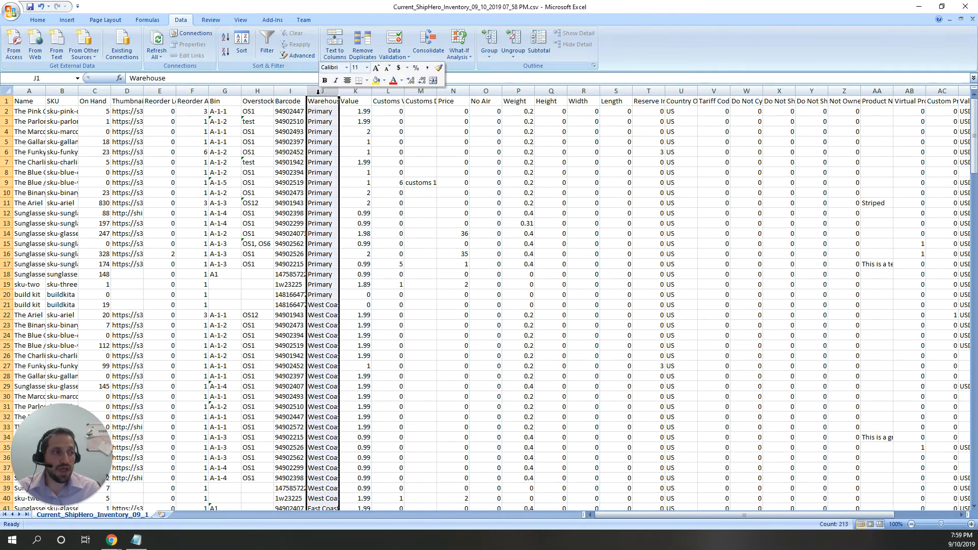
{"action": "key", "text": "ctrl+1"}
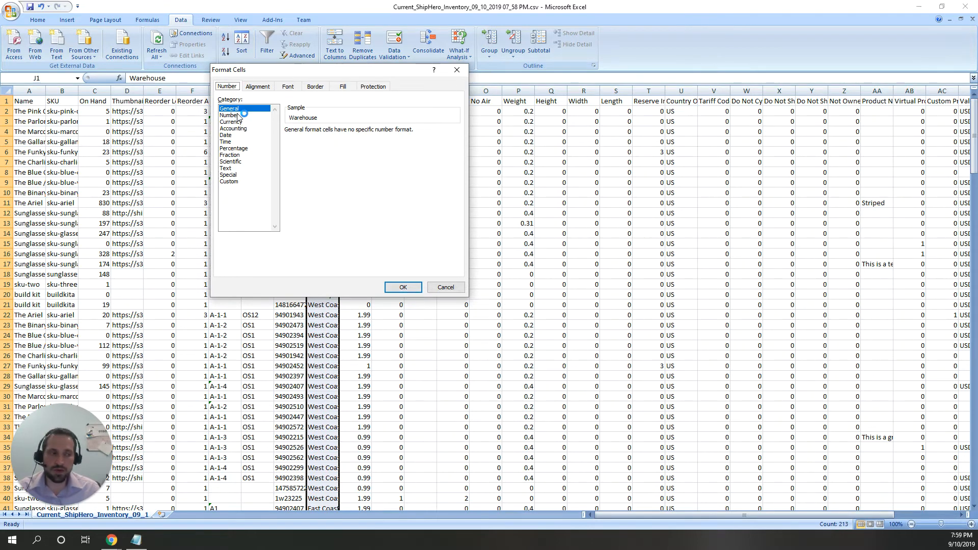
{"action": "left_click", "coordinate": [226, 167]}
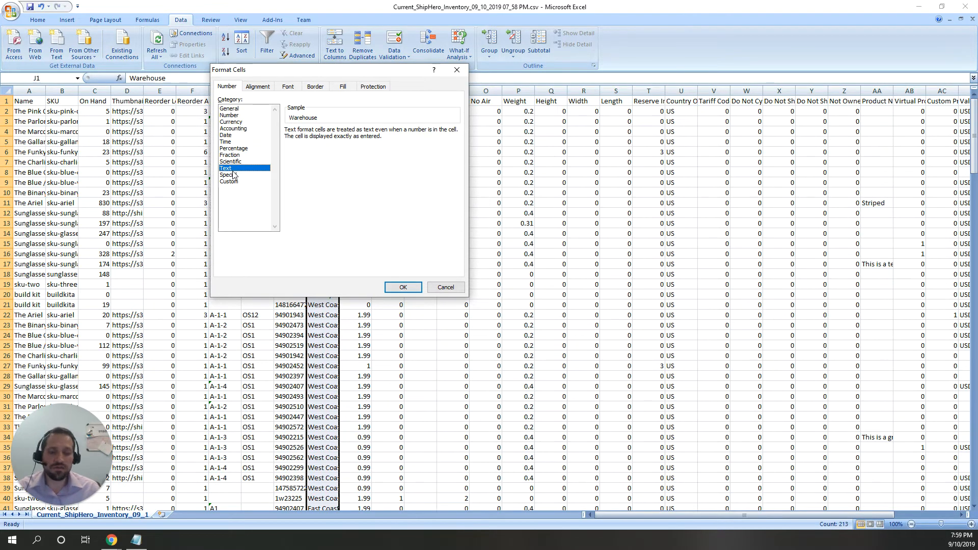
{"action": "mouse_move", "coordinate": [430, 277]}
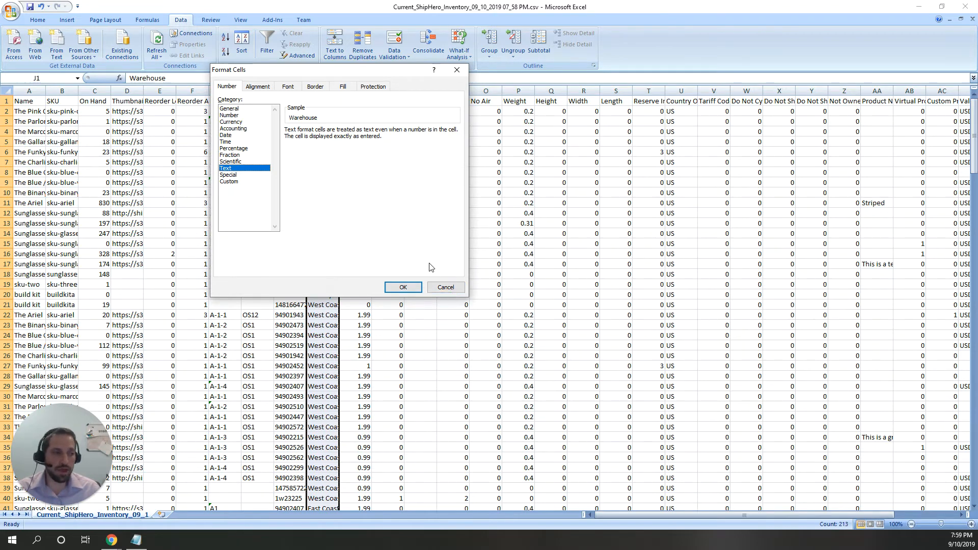
{"action": "left_click", "coordinate": [403, 286]}
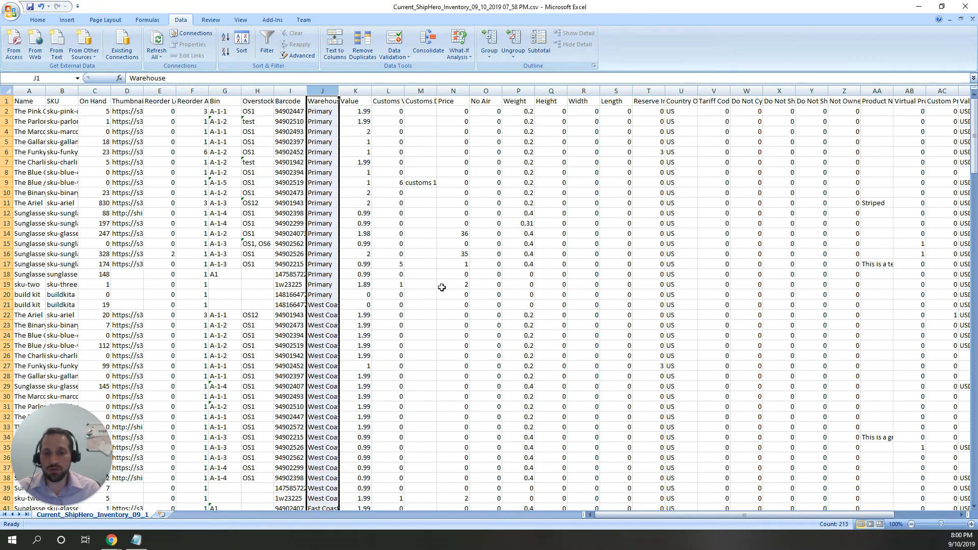
{"action": "mouse_move", "coordinate": [399, 303]}
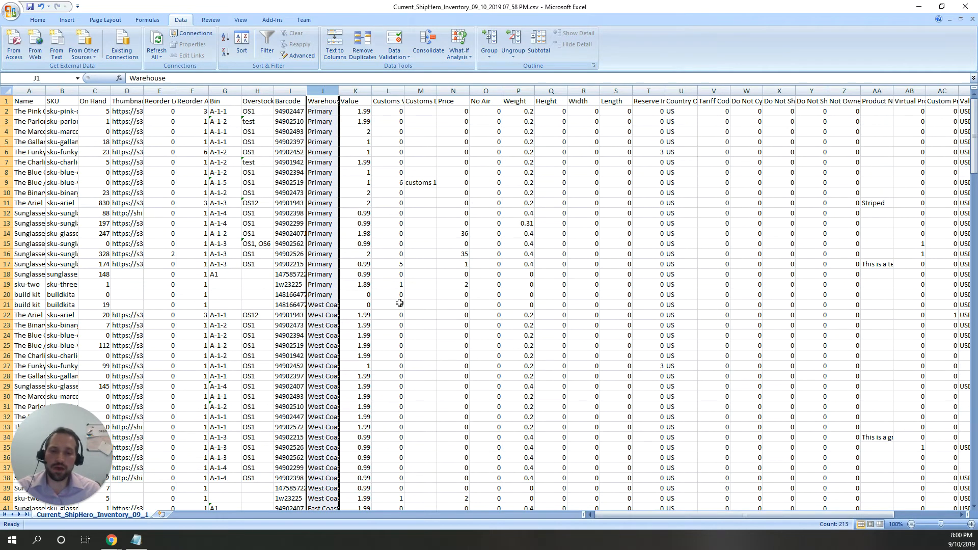
{"action": "mouse_move", "coordinate": [375, 316]}
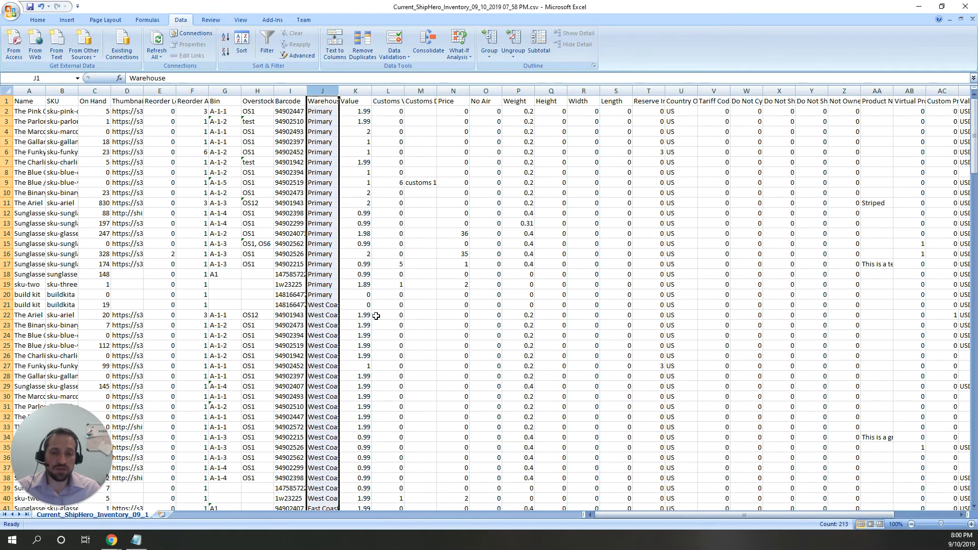
Insert a new empty worksheet beside the ShipHero export sheet.
{"action": "left_click", "coordinate": [167, 514]}
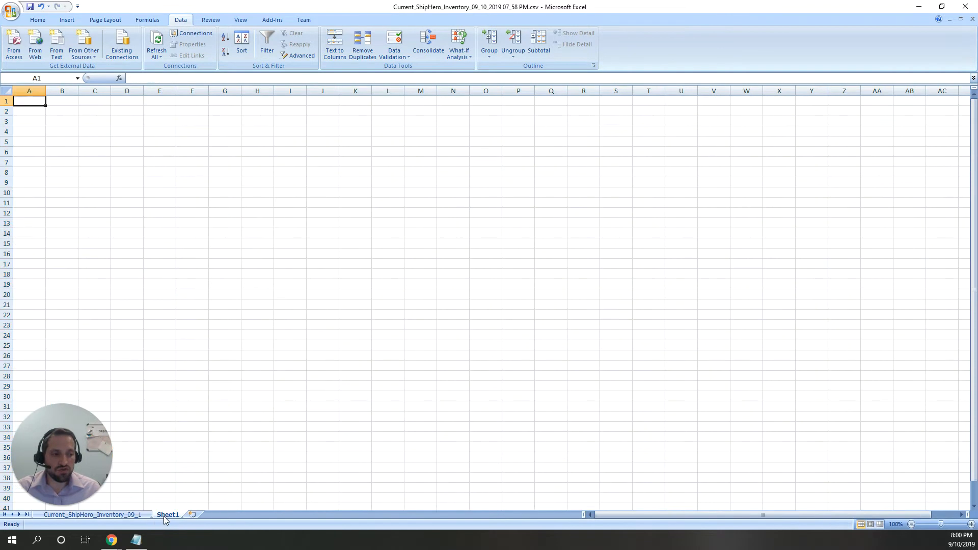
{"action": "mouse_move", "coordinate": [218, 238]}
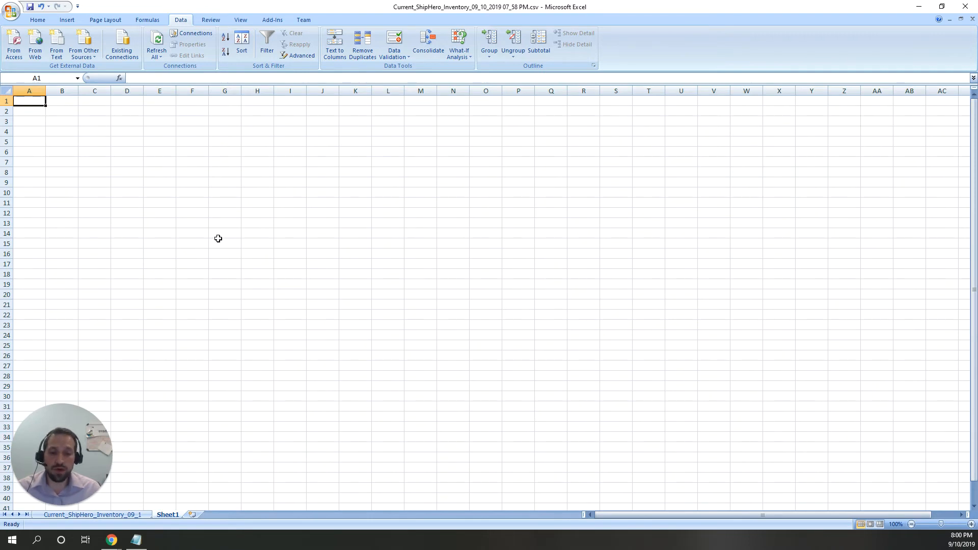
{"action": "mouse_move", "coordinate": [34, 324]}
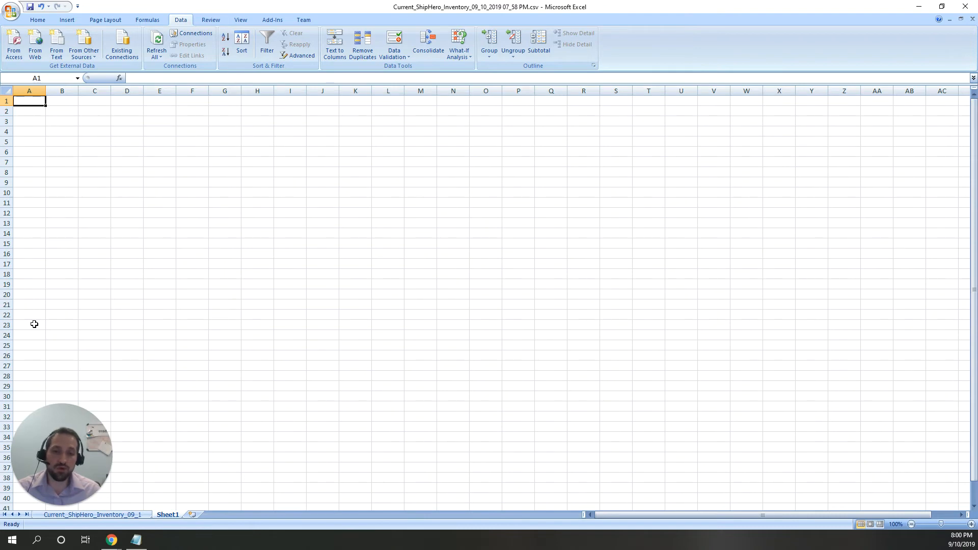
{"action": "mouse_move", "coordinate": [64, 265]}
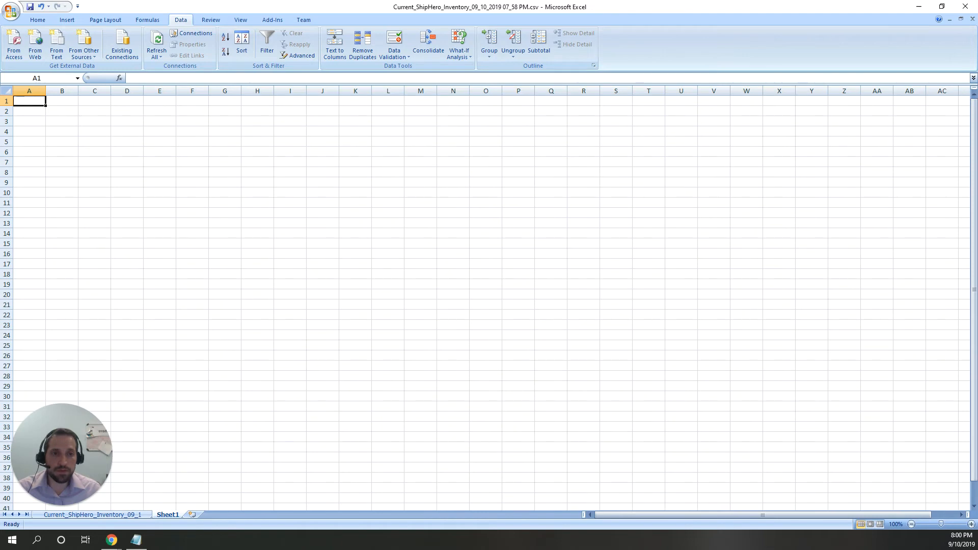
Start importing the ShipHero CSV and tick Comma as a delimiter alongside Tab.
{"action": "left_click", "coordinate": [56, 44]}
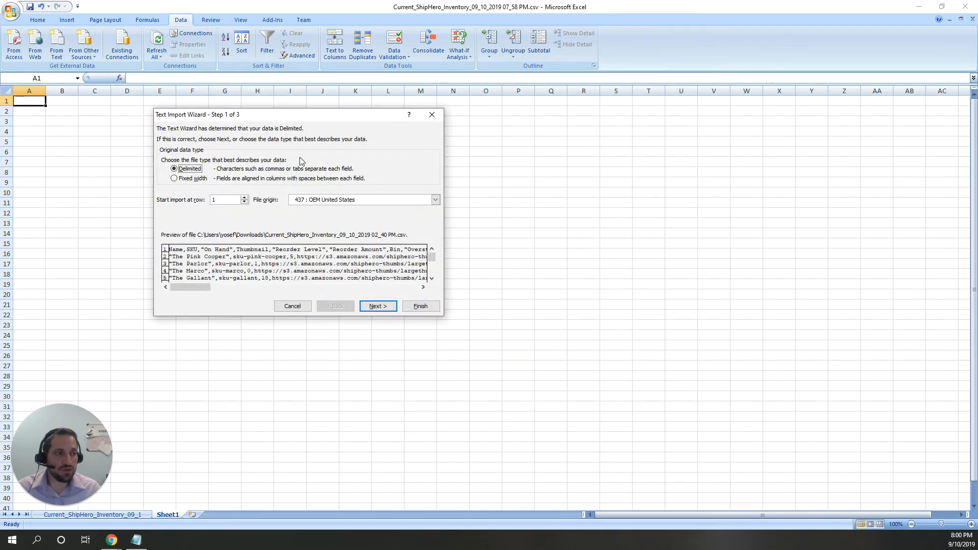
{"action": "mouse_move", "coordinate": [242, 167]}
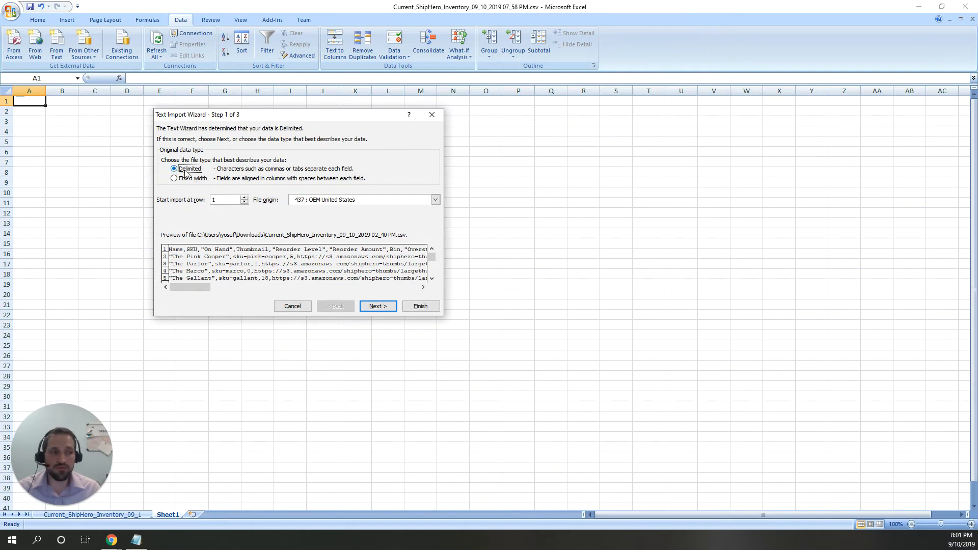
{"action": "mouse_move", "coordinate": [220, 199]}
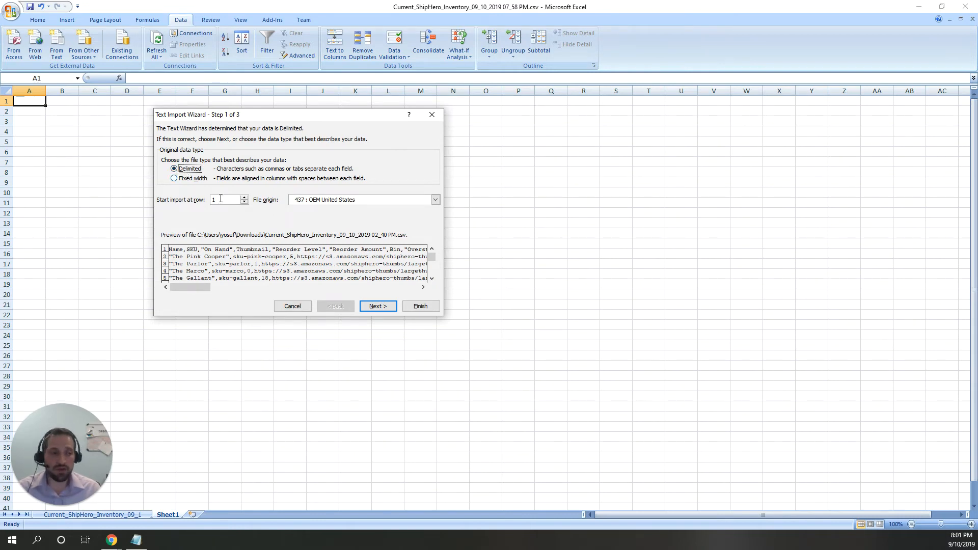
{"action": "left_click", "coordinate": [377, 306]}
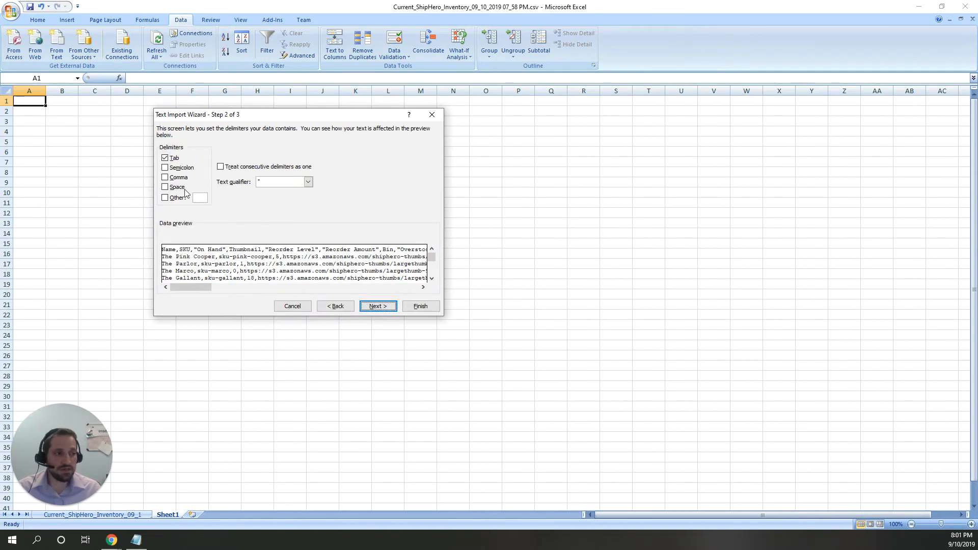
{"action": "left_click", "coordinate": [166, 178]}
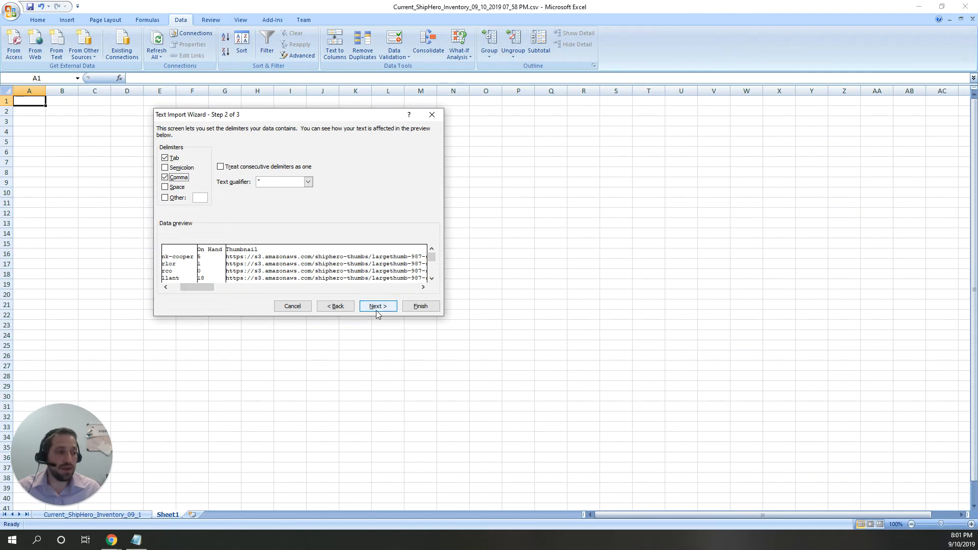
Set the Barcode and SKU column formats to Text in wizard step 3 and click Finish.
{"action": "left_click", "coordinate": [377, 305]}
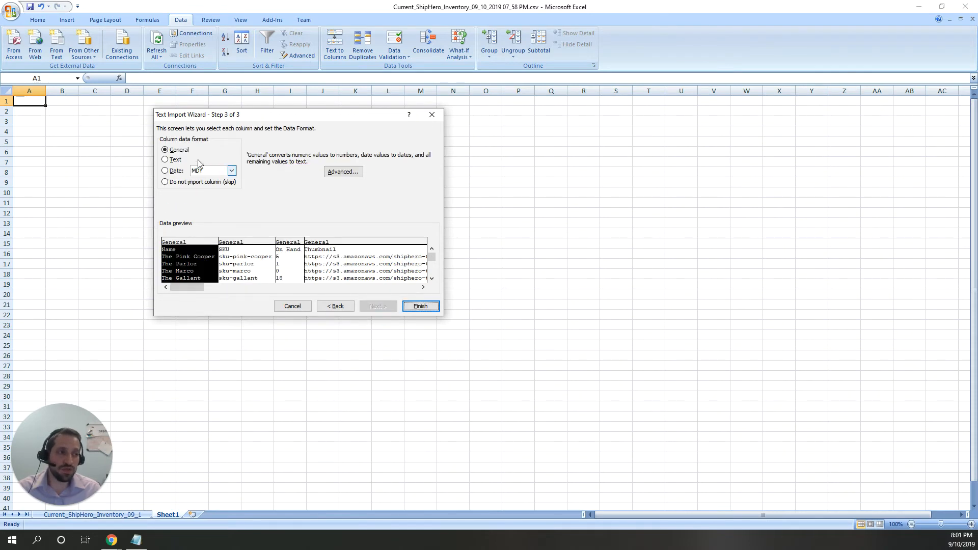
{"action": "mouse_move", "coordinate": [156, 147]}
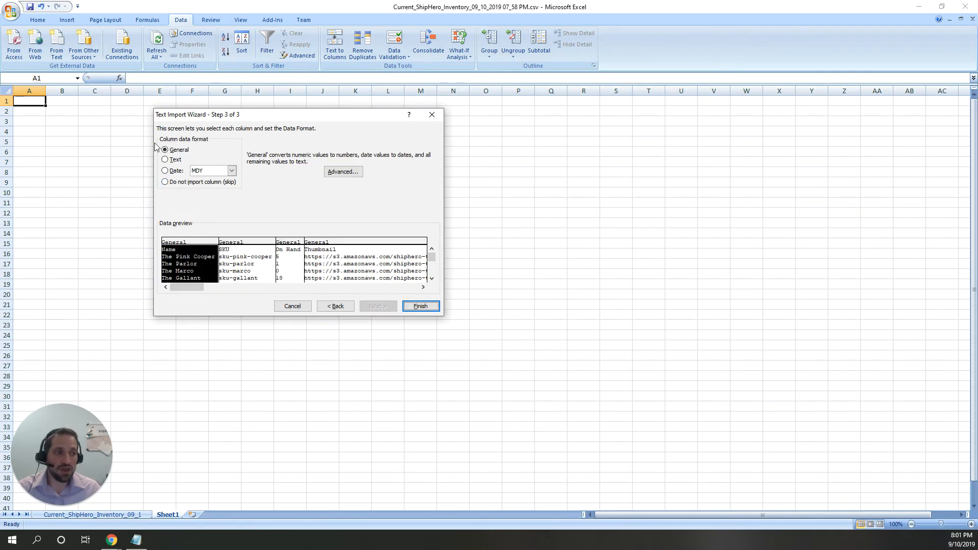
{"action": "mouse_move", "coordinate": [269, 251]}
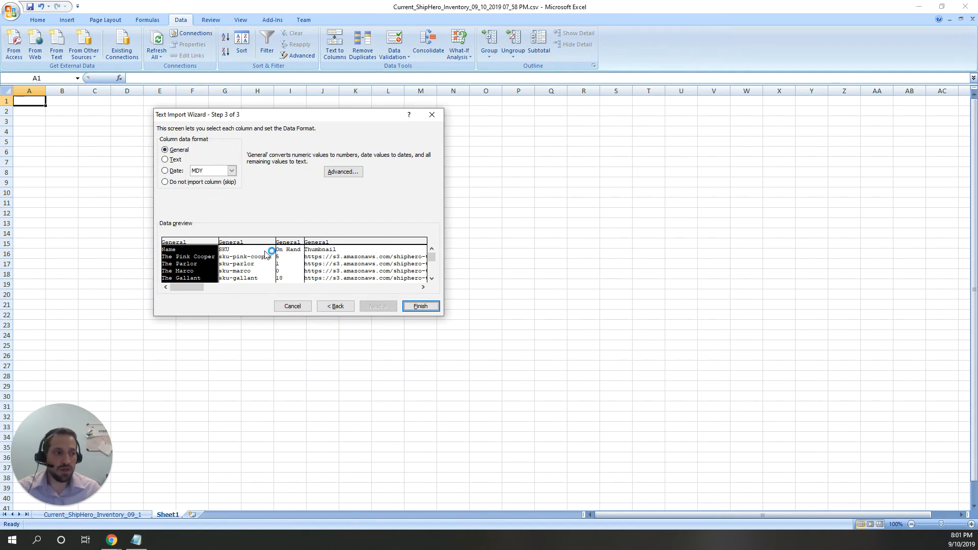
{"action": "scroll", "scroll_direction": "right", "scroll_amount": 3}
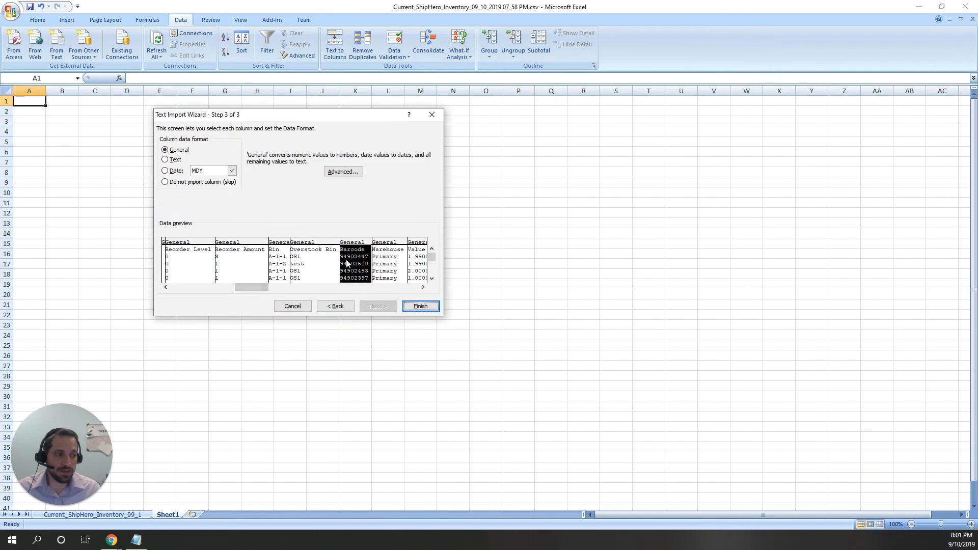
{"action": "left_click", "coordinate": [165, 159]}
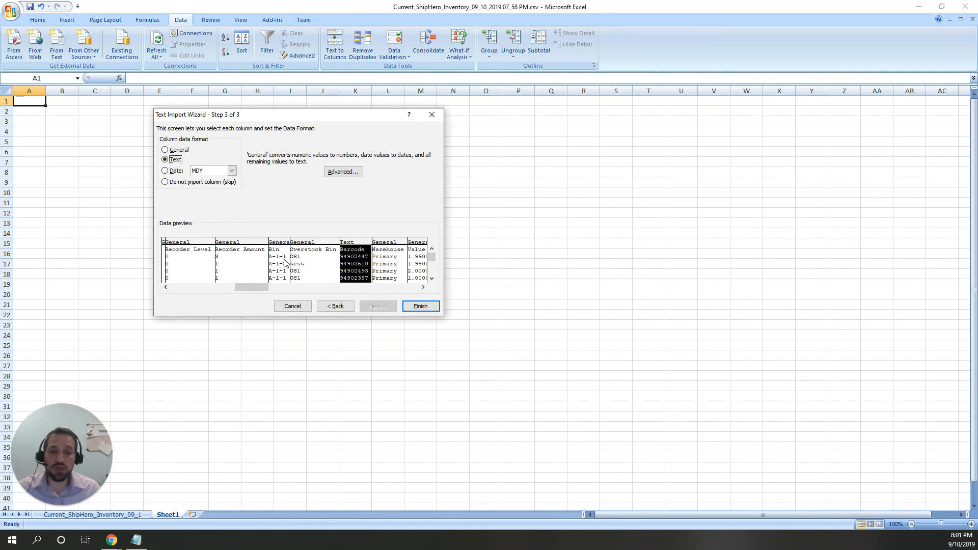
{"action": "mouse_move", "coordinate": [337, 293]}
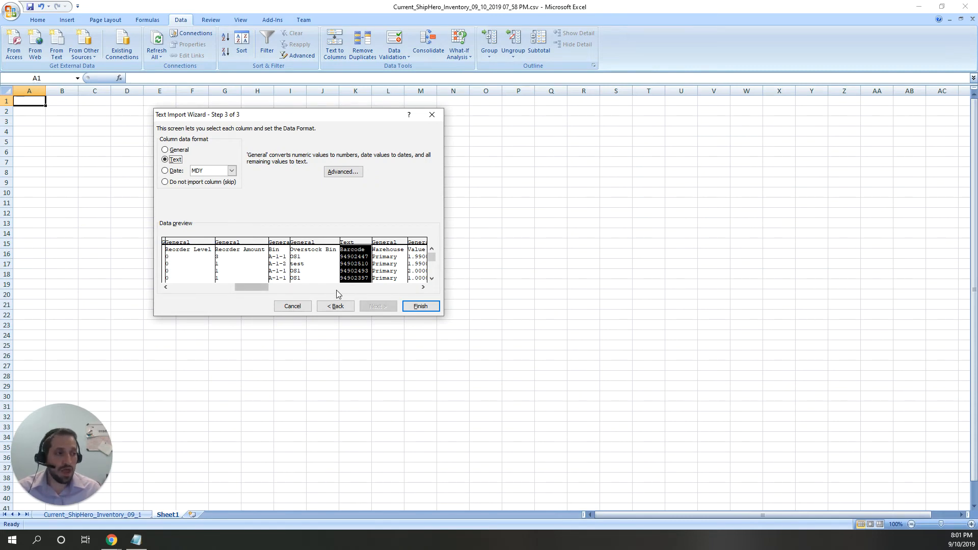
{"action": "mouse_move", "coordinate": [280, 286]}
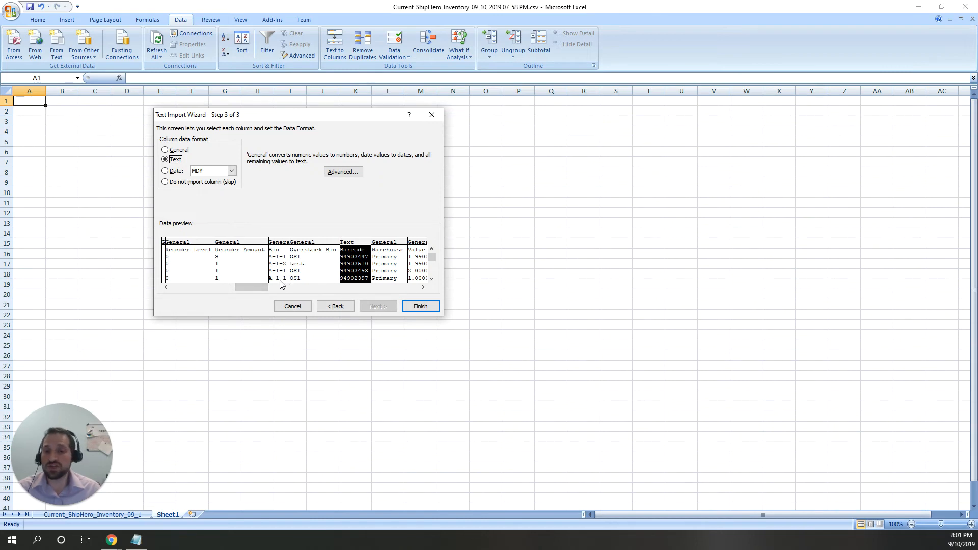
{"action": "mouse_move", "coordinate": [214, 289]}
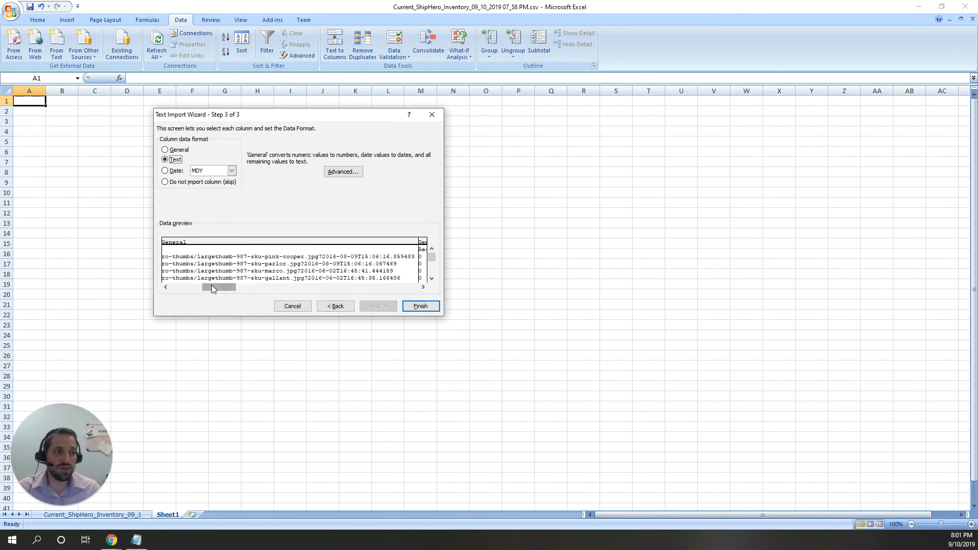
{"action": "left_click", "coordinate": [165, 150]}
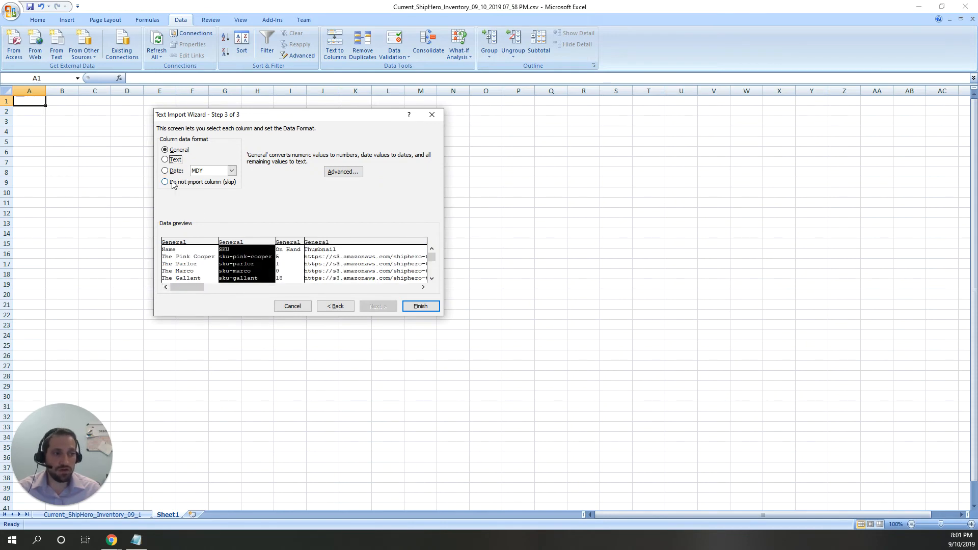
{"action": "left_click", "coordinate": [165, 159]}
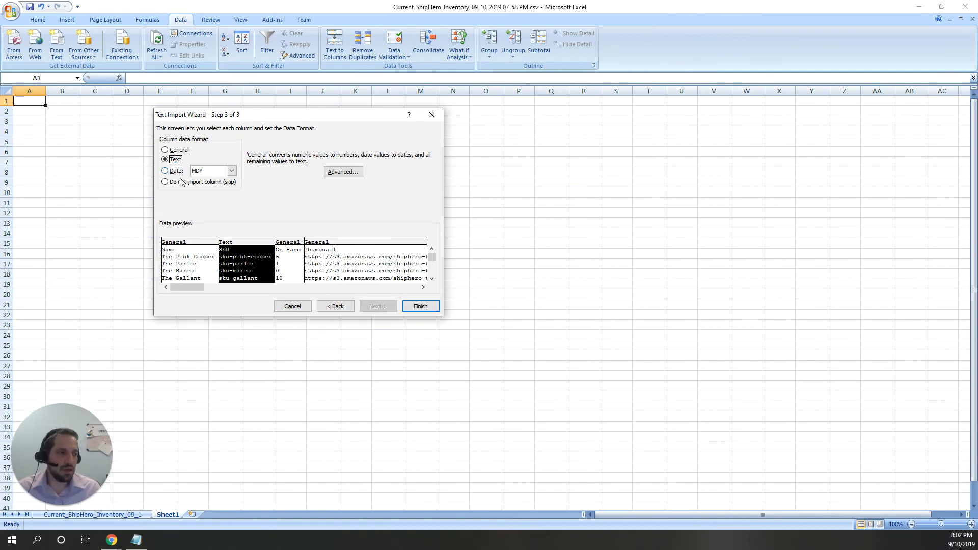
{"action": "mouse_move", "coordinate": [195, 199]}
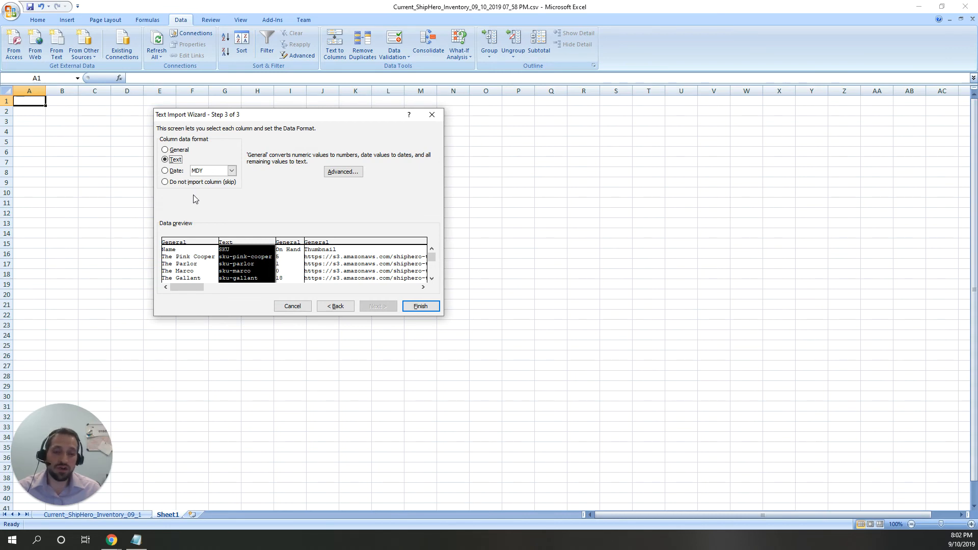
{"action": "mouse_move", "coordinate": [298, 285]}
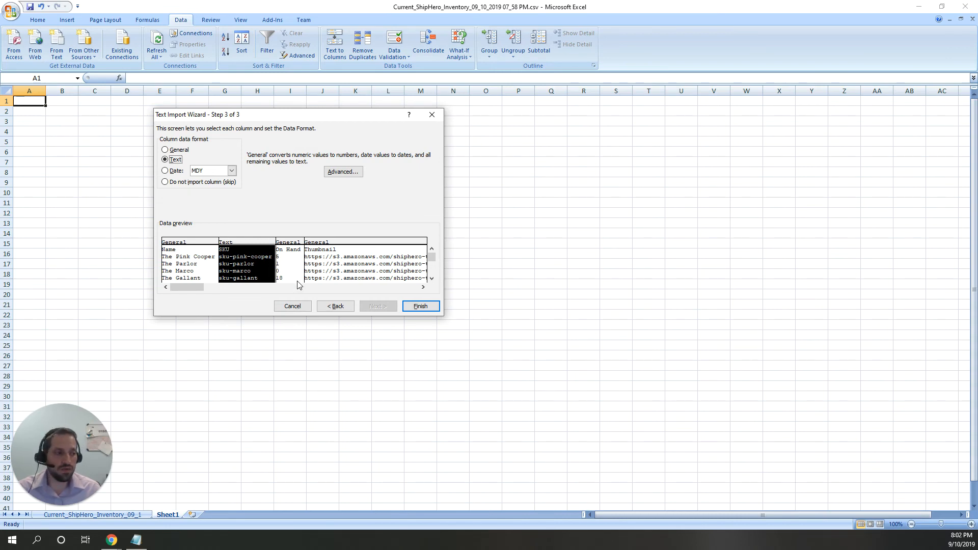
{"action": "mouse_move", "coordinate": [399, 317]}
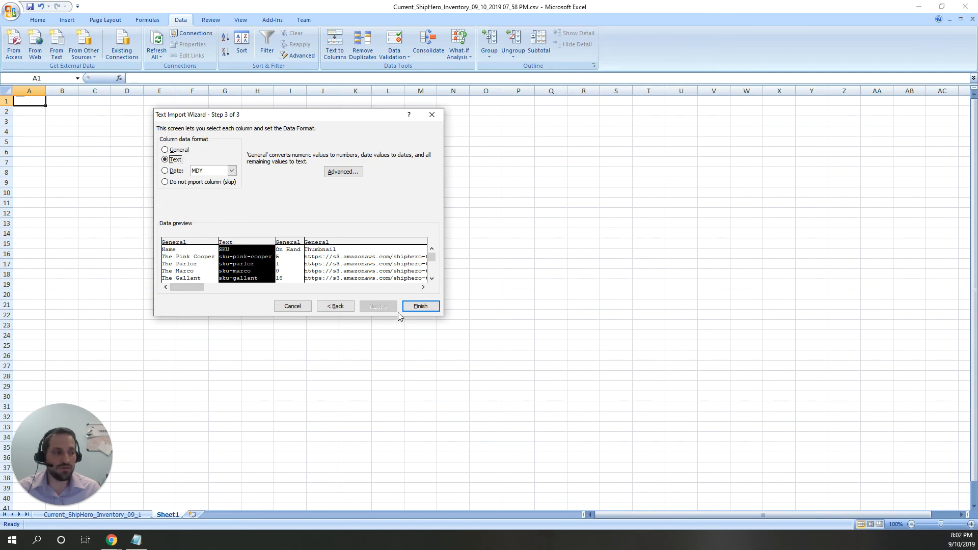
{"action": "left_click", "coordinate": [420, 306]}
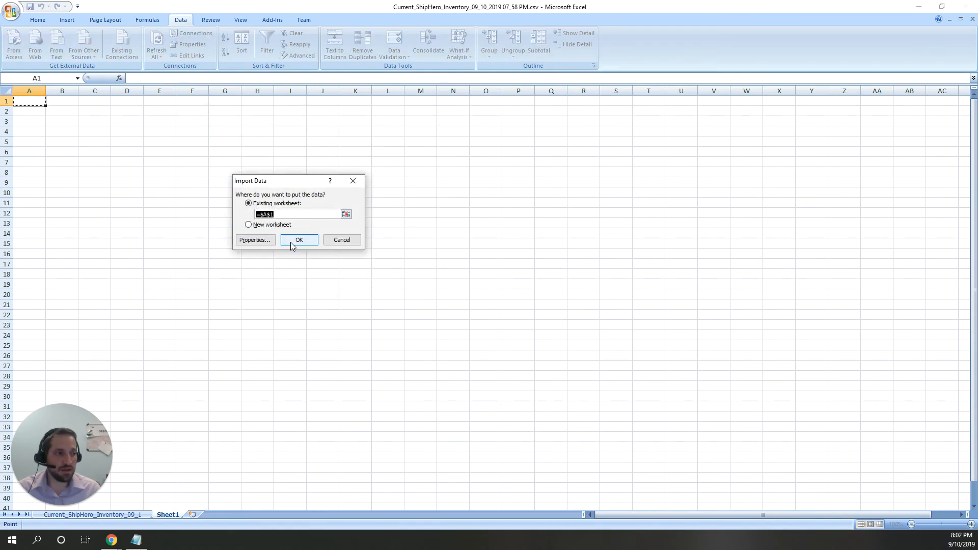
{"action": "left_click", "coordinate": [299, 239]}
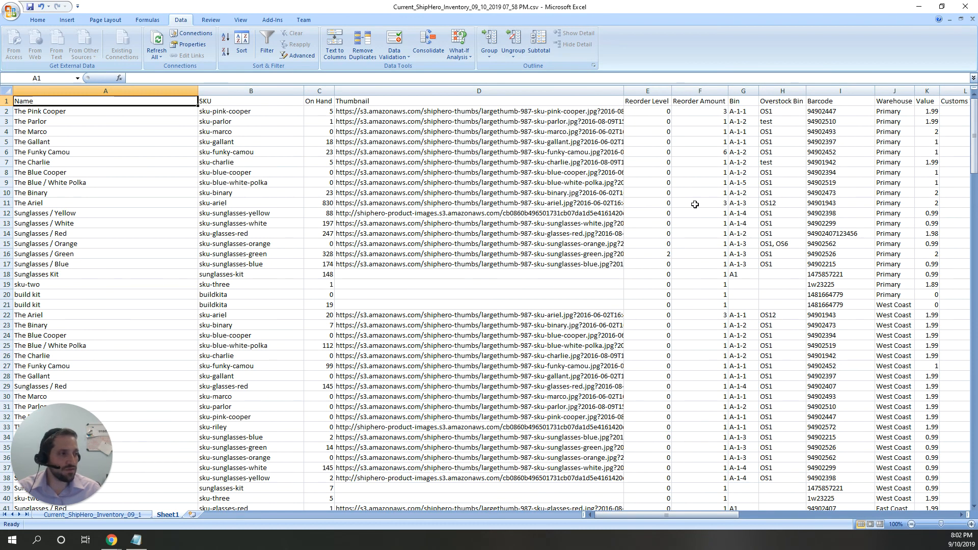
{"action": "left_click", "coordinate": [840, 232]}
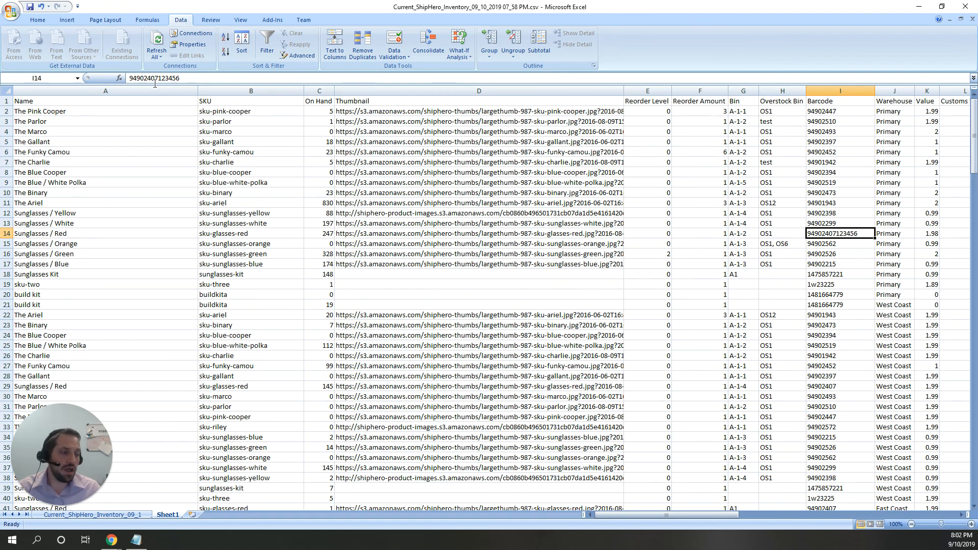
{"action": "scroll", "scroll_direction": "down", "scroll_amount": 3}
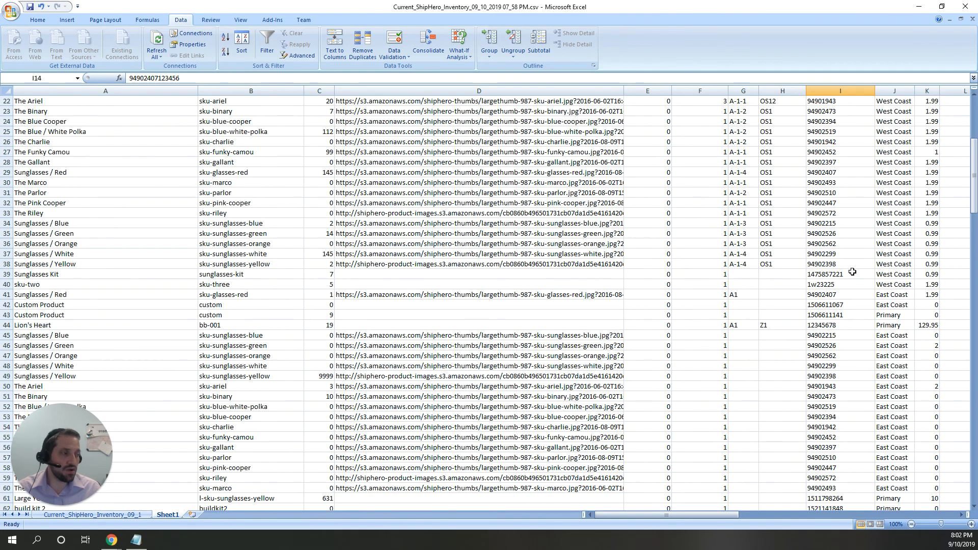
{"action": "scroll", "scroll_direction": "up", "scroll_amount": 3}
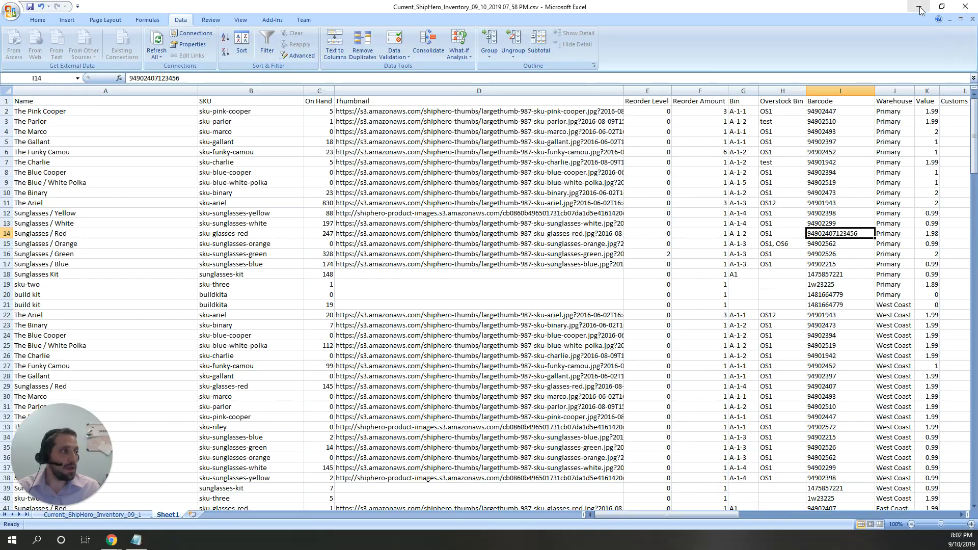
Minimize Excel to return to the ShipHero Product Bulk Manage page in Chrome.
{"action": "left_click", "coordinate": [111, 540]}
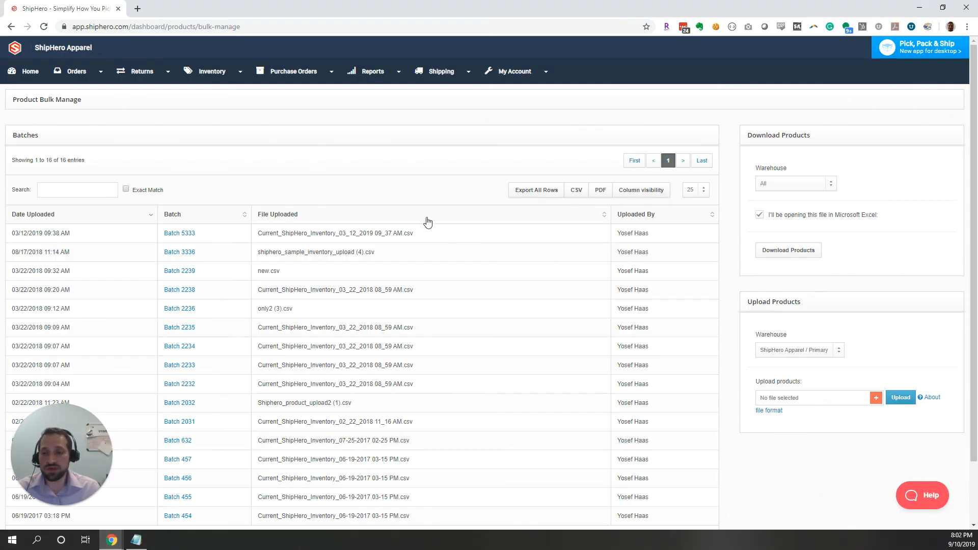
{"action": "mouse_move", "coordinate": [829, 365]}
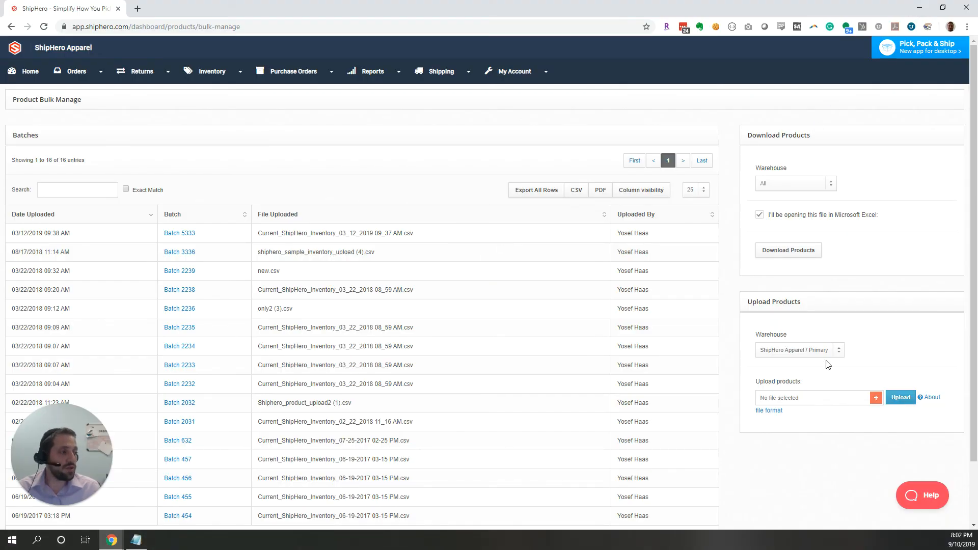
{"action": "mouse_move", "coordinate": [761, 353]}
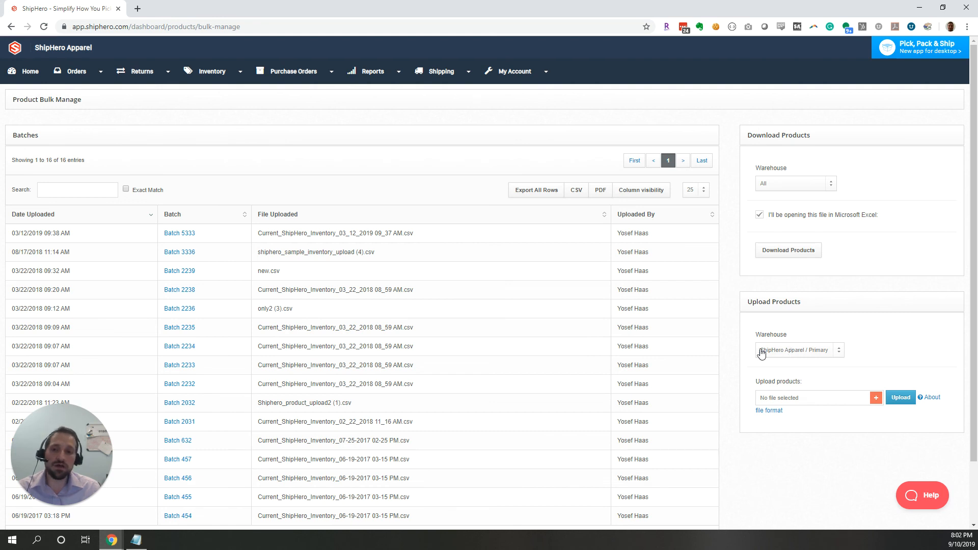
{"action": "mouse_move", "coordinate": [297, 248]}
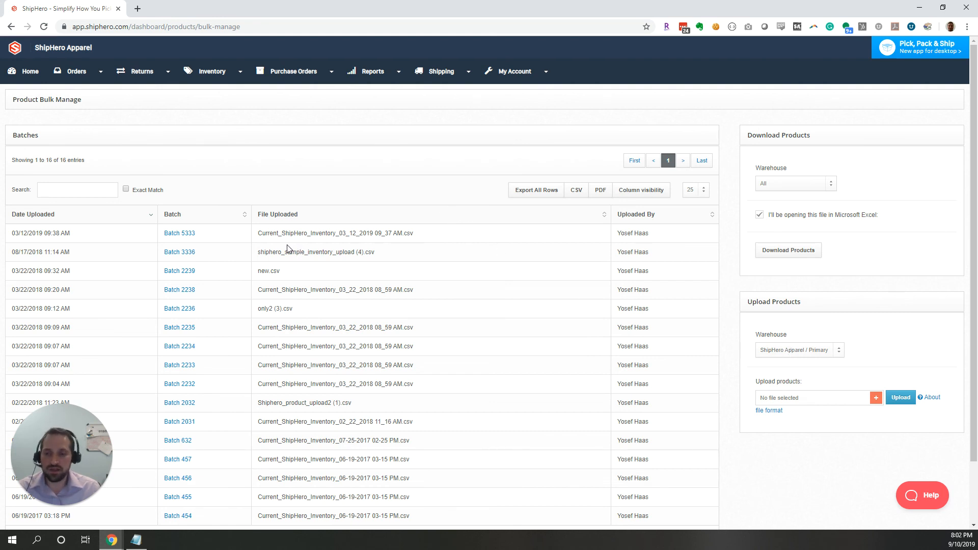
{"action": "mouse_move", "coordinate": [201, 261]}
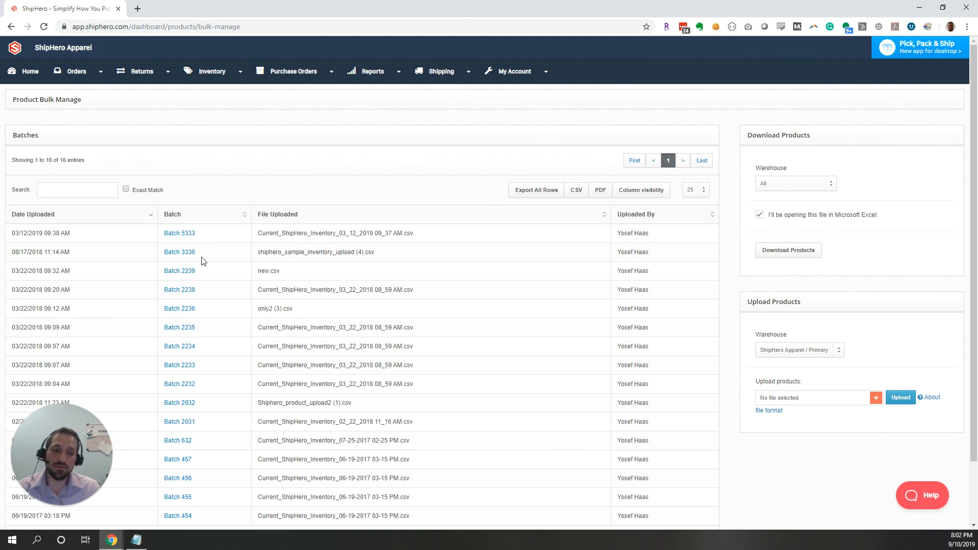